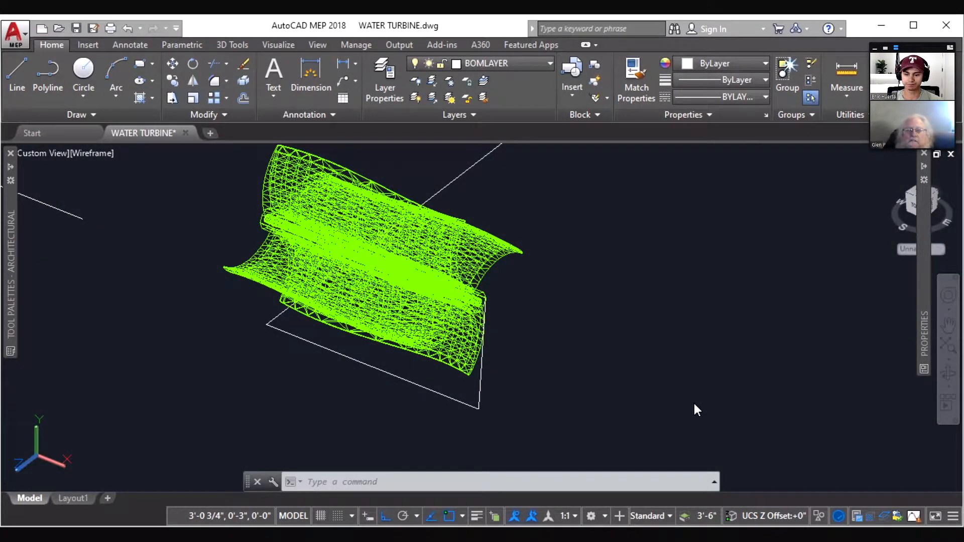
mouse_move(588, 380)
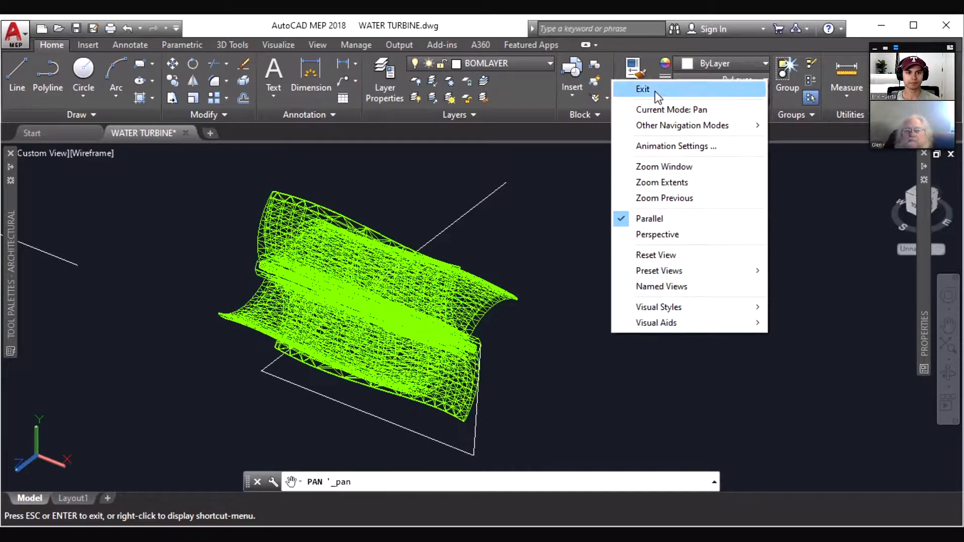
- End the Pan command so an orbit of the wireframe turbine can begin
click(641, 90)
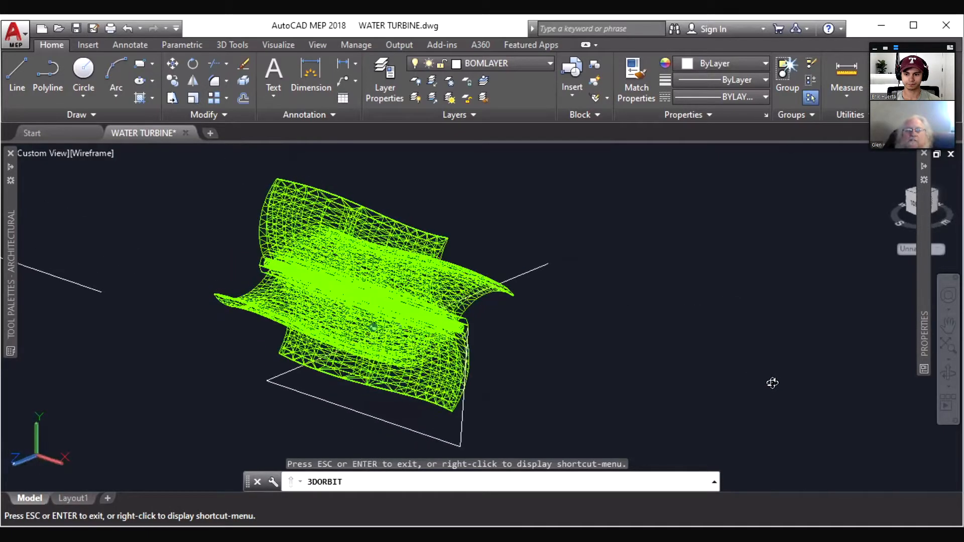
- Orbit the wireframe turbine to a new angle that shows the blade curves
drag(772, 383, 715, 406)
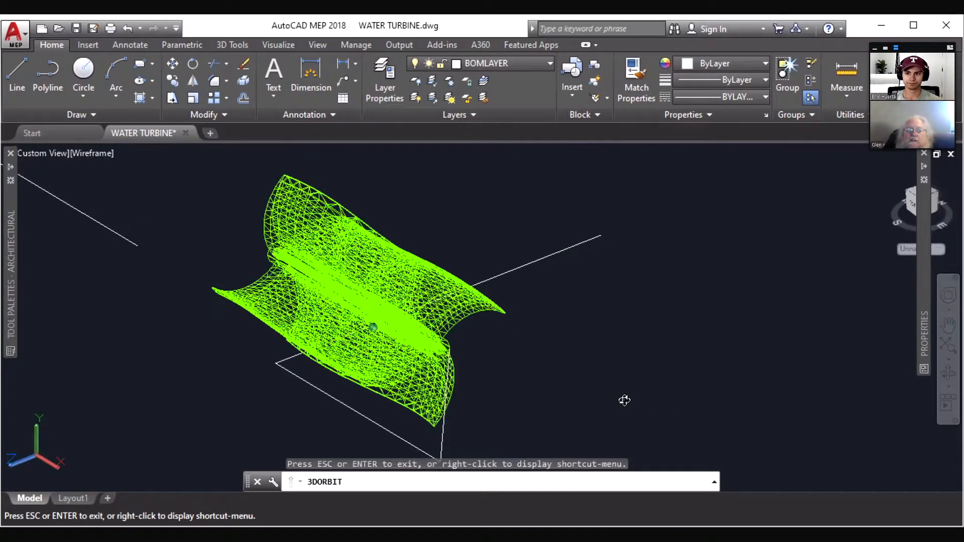
drag(623, 400, 631, 396)
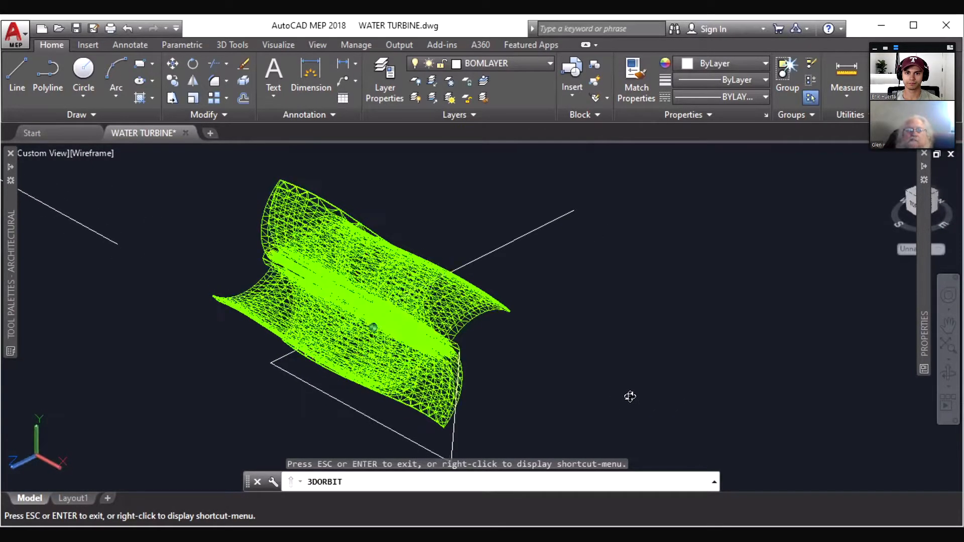
drag(631, 396, 600, 396)
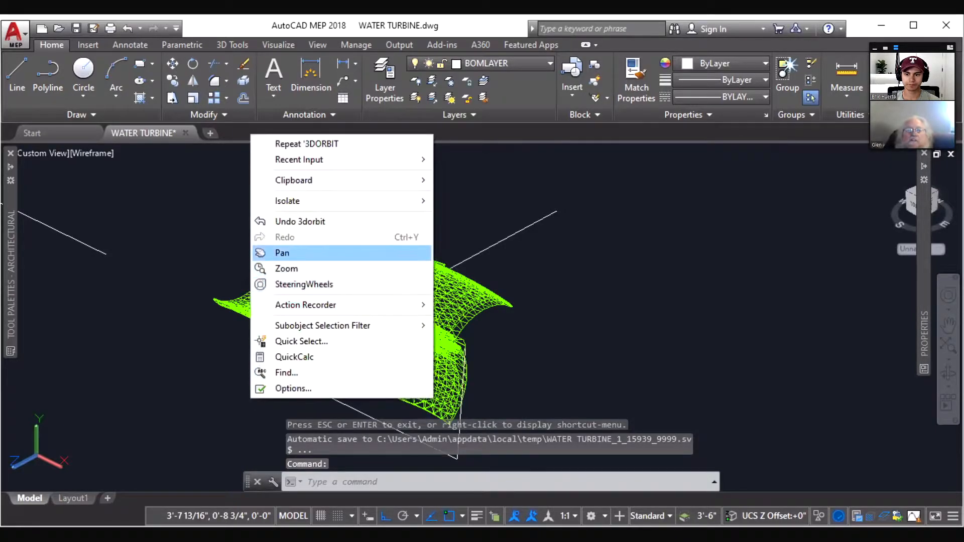
- Pan across the drawing to bring the other turbine pieces into view
click(281, 253)
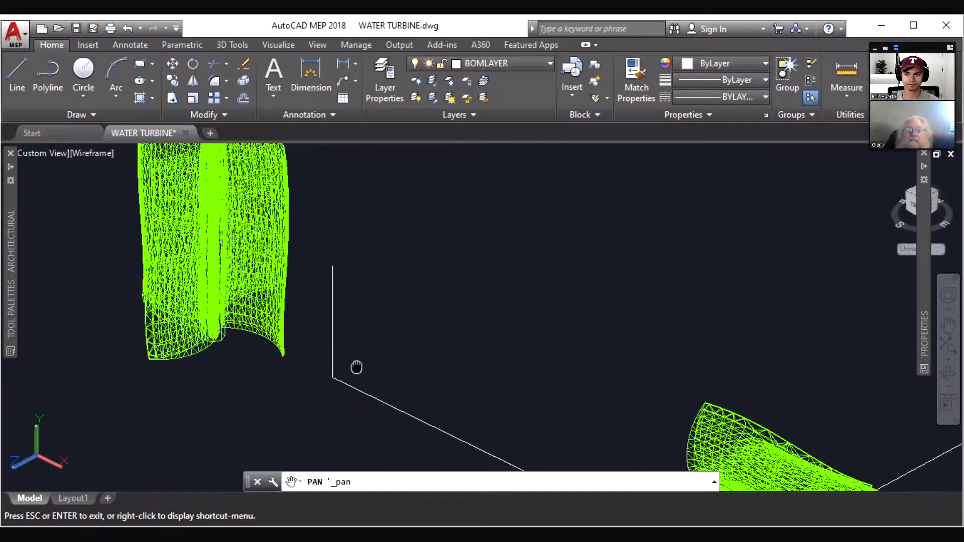
drag(356, 368, 382, 402)
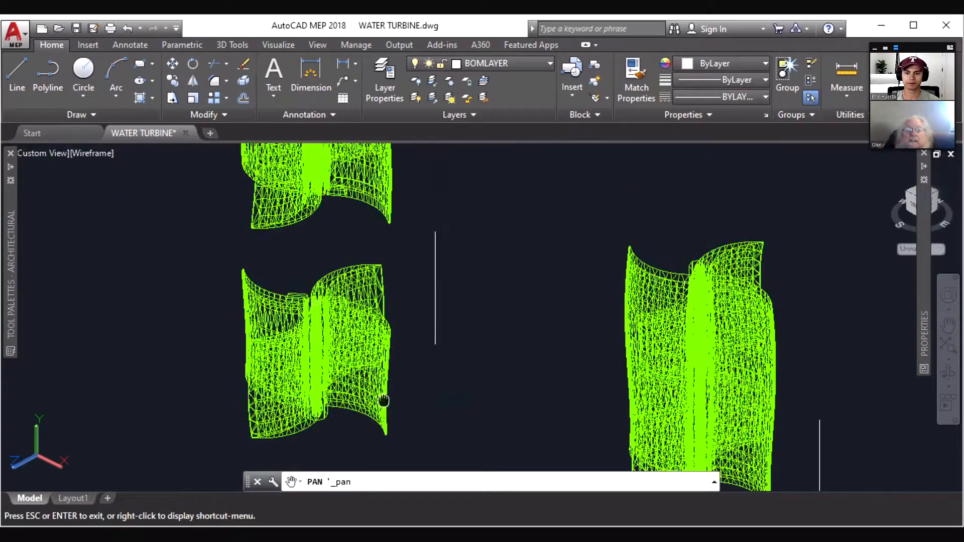
drag(385, 403, 428, 382)
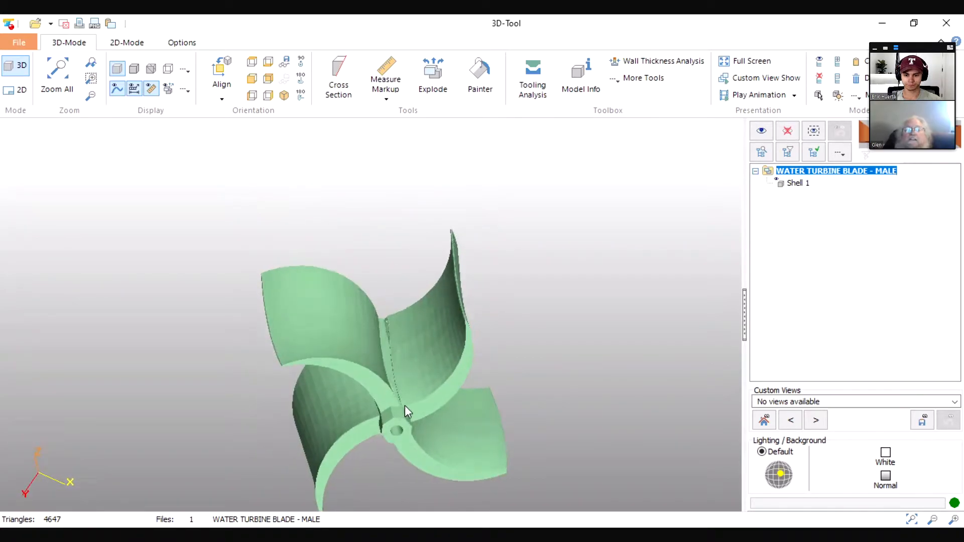
- Rotate the male turbine part to an end-on view of the hub and four blades
click(399, 429)
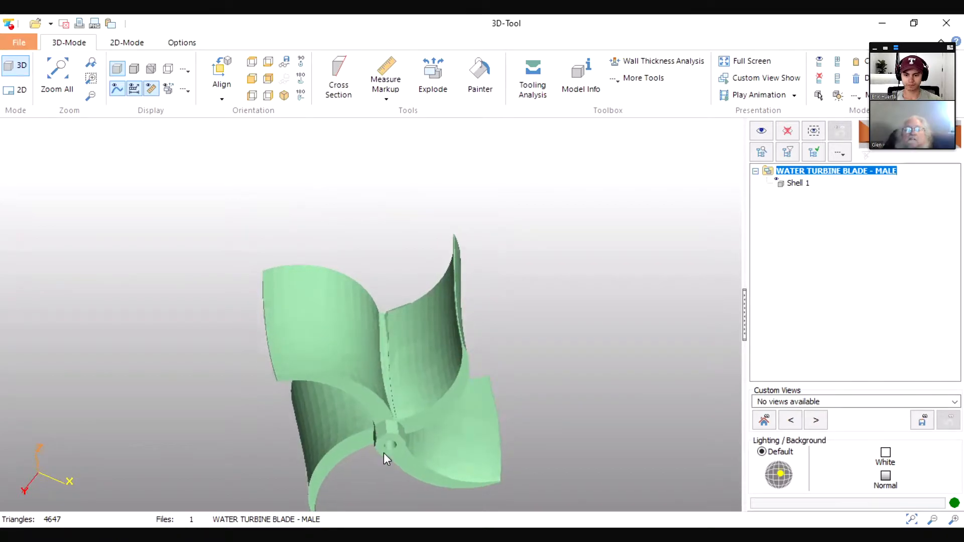
drag(384, 460, 394, 471)
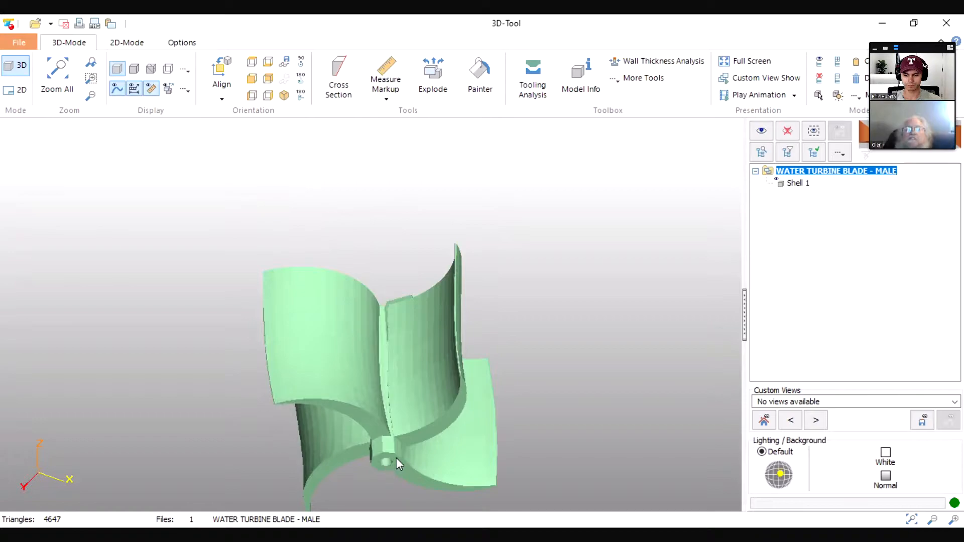
mouse_move(388, 437)
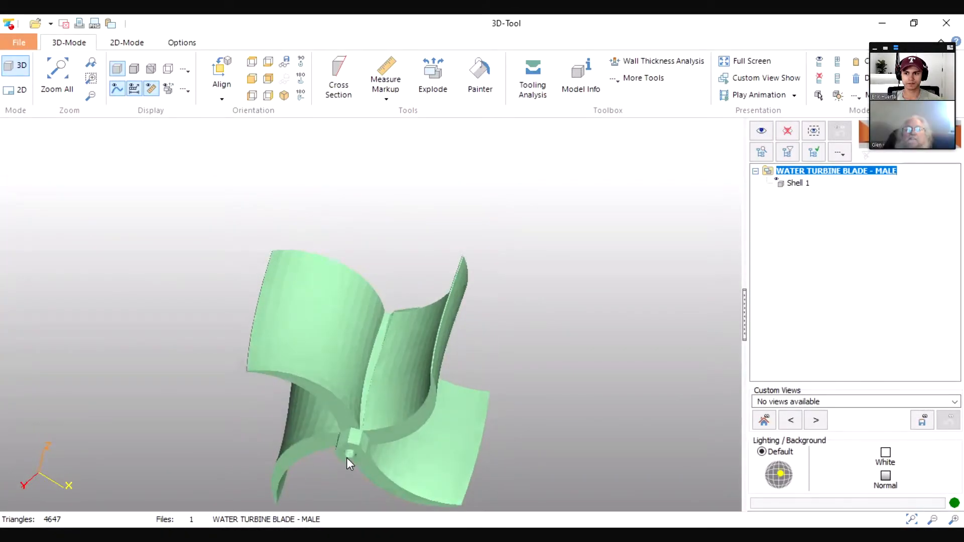
drag(348, 464, 356, 454)
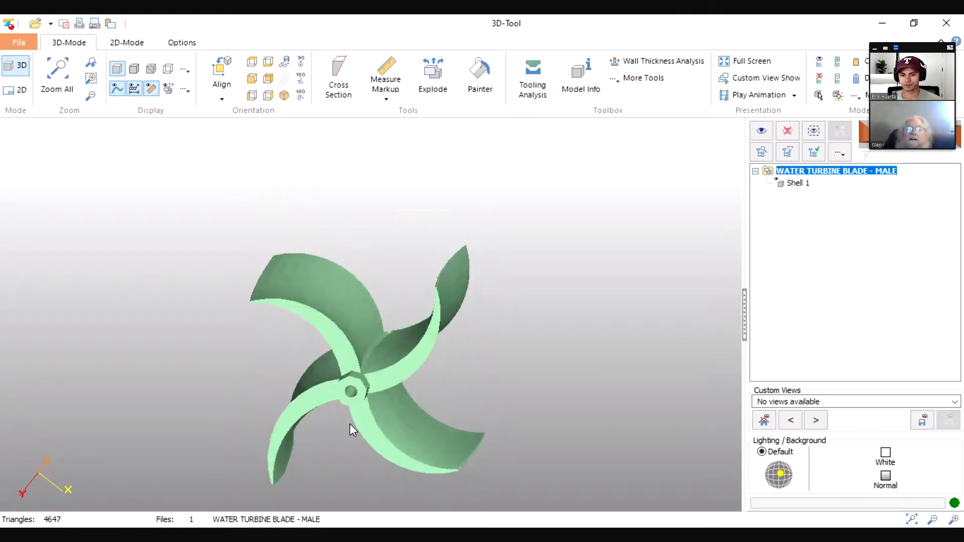
- Tilt the blade end view slightly, then show the File tab's Recent Documents list
drag(350, 431, 344, 454)
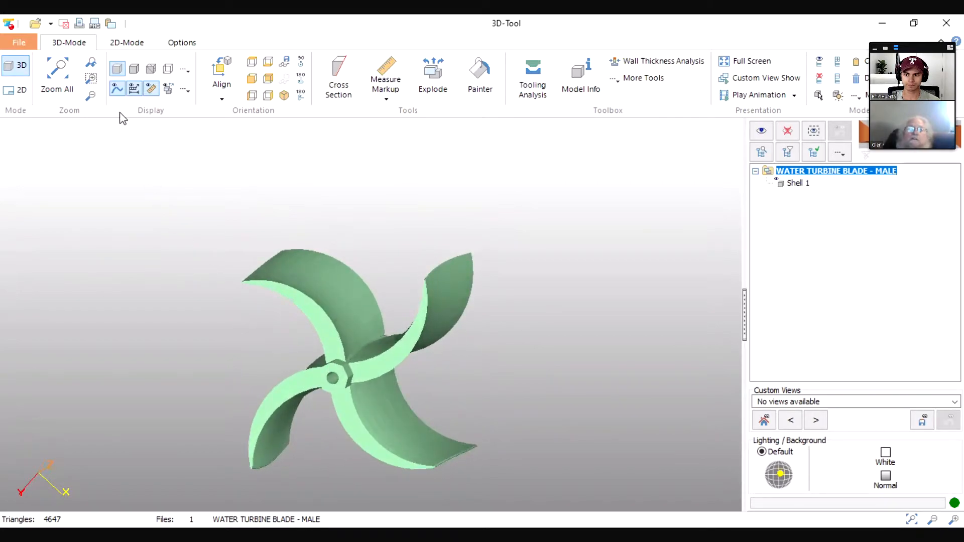
click(20, 43)
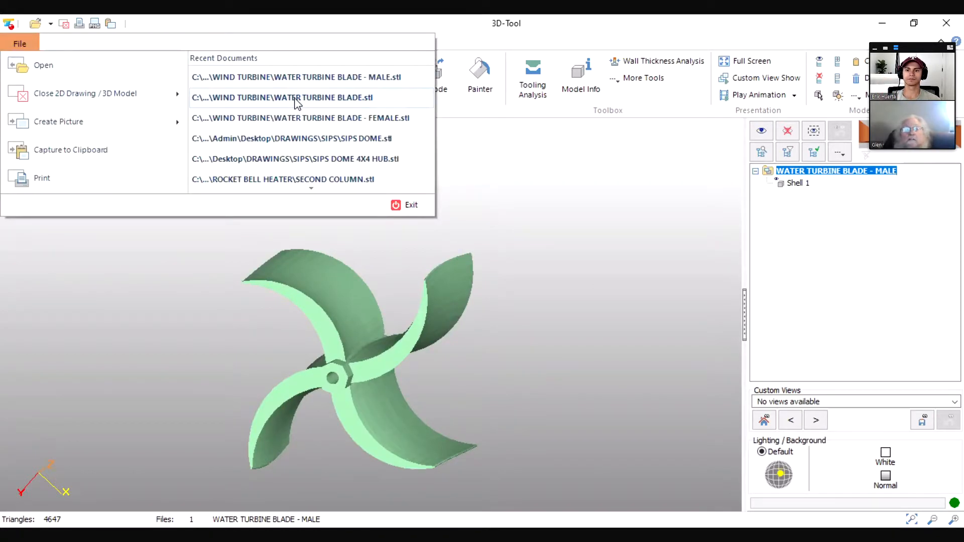
- Load WATER TURBINE BLADE.stl, discarding the male part, and tilt it onto its side
click(281, 97)
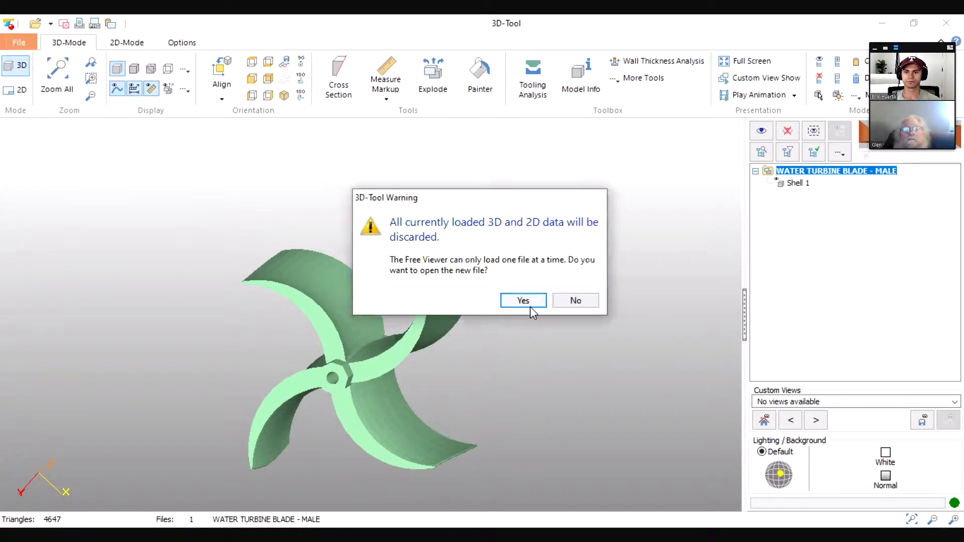
click(522, 300)
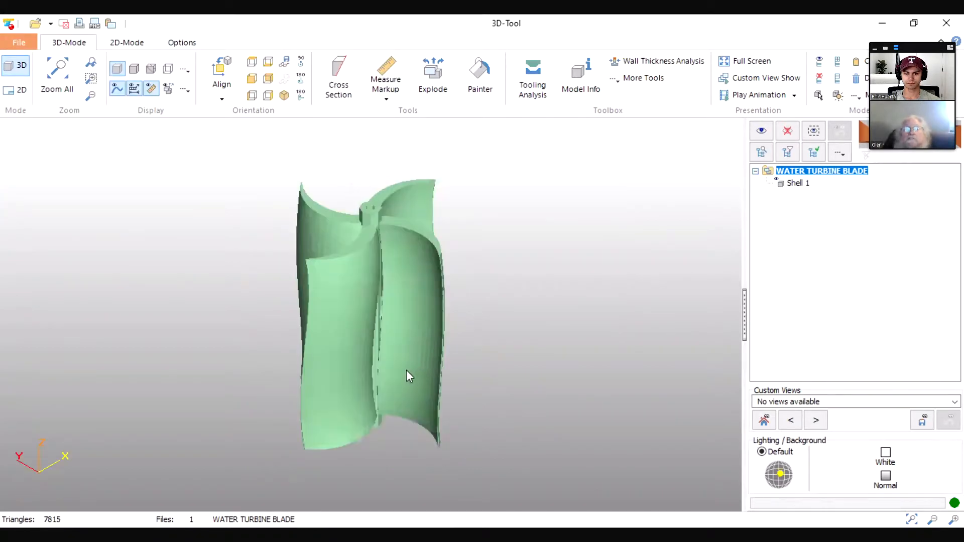
drag(410, 375, 392, 339)
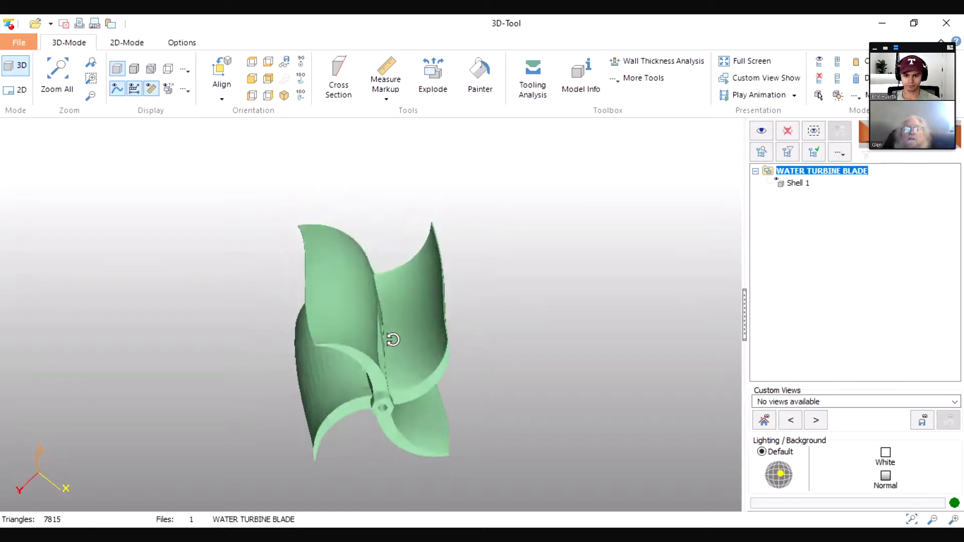
drag(393, 338, 337, 411)
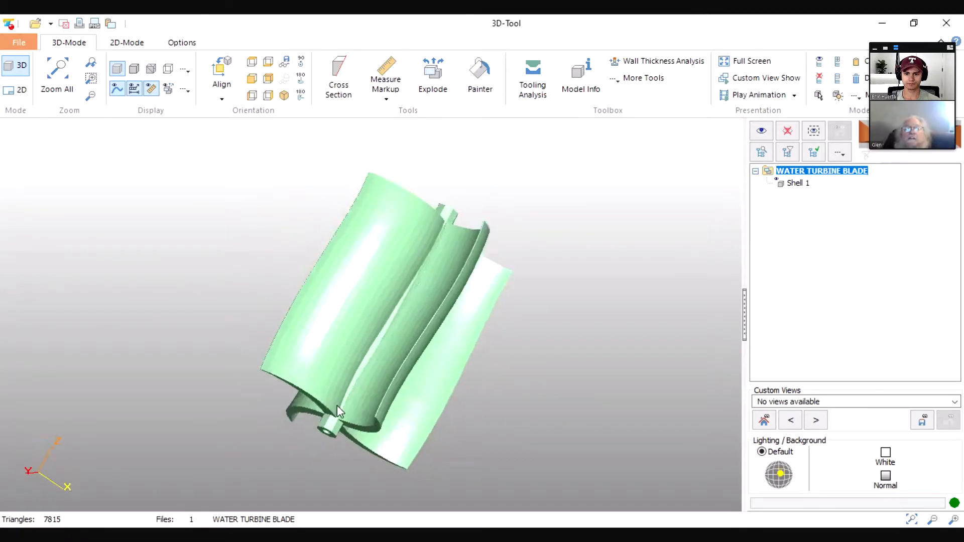
- Rotate the turbine to reveal the hub end, level it and show the blade edges
drag(338, 411, 375, 319)
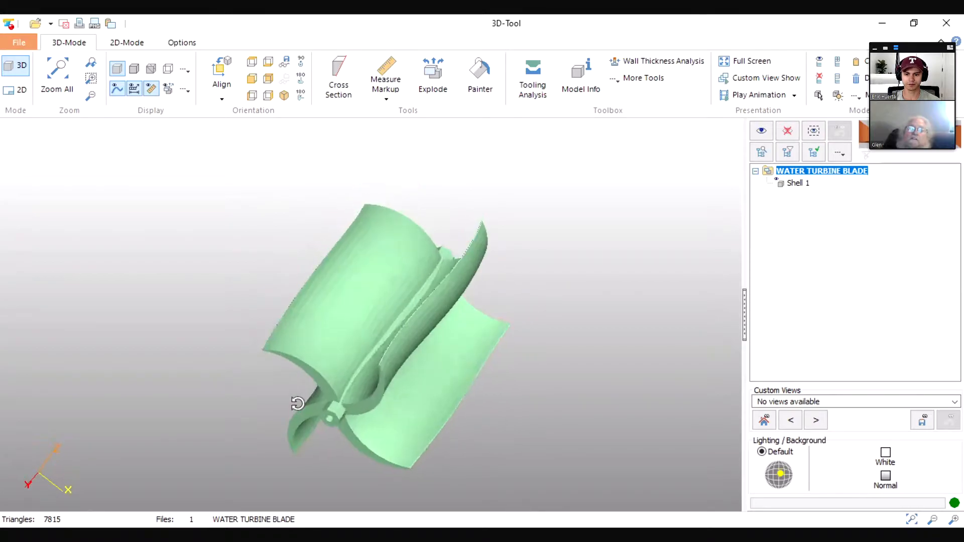
drag(298, 402, 333, 414)
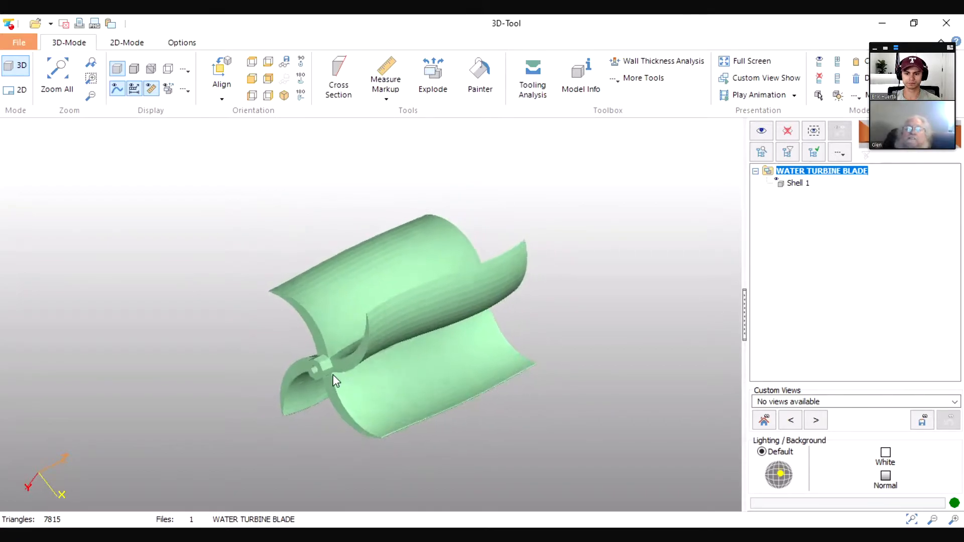
drag(336, 380, 381, 392)
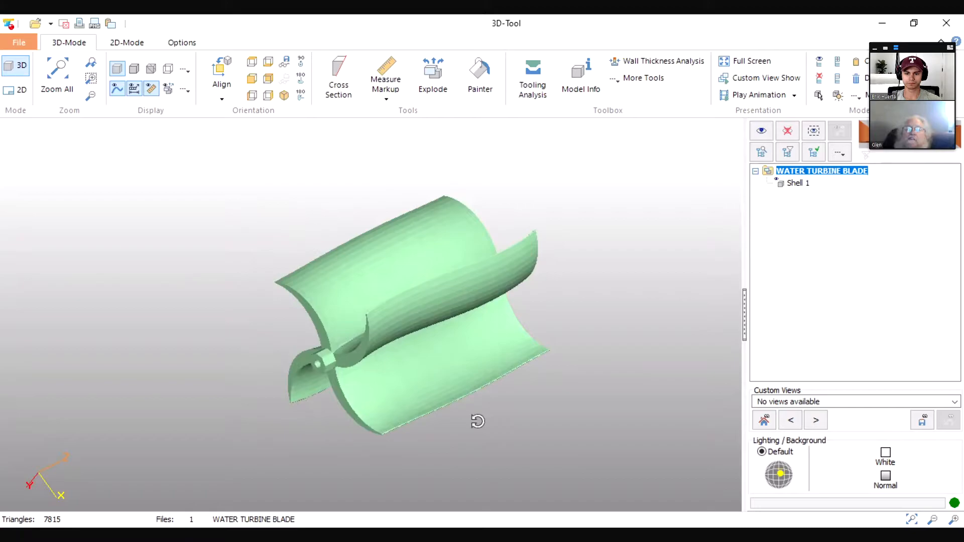
drag(478, 420, 490, 365)
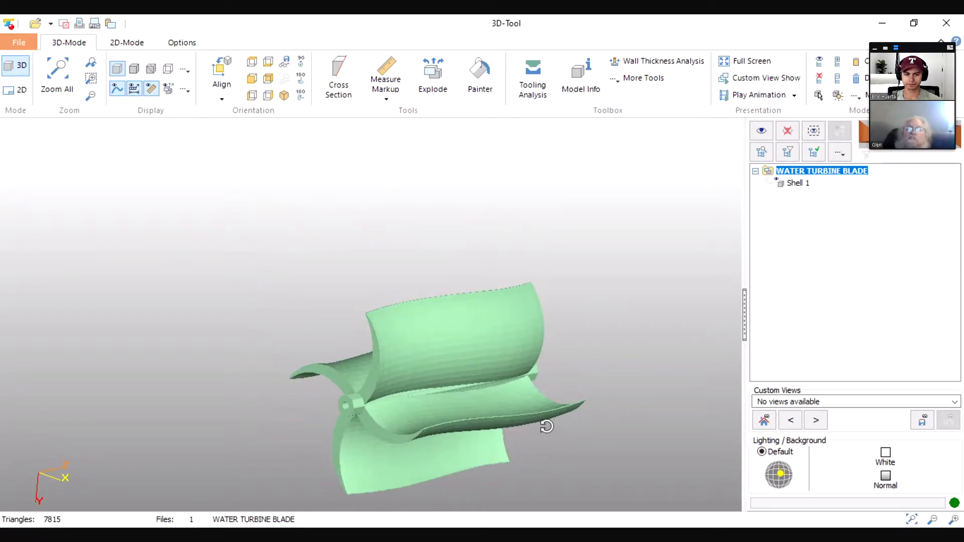
- Tip the turbine to view it from below, swing to the hub end and along the blade length
drag(546, 426, 387, 473)
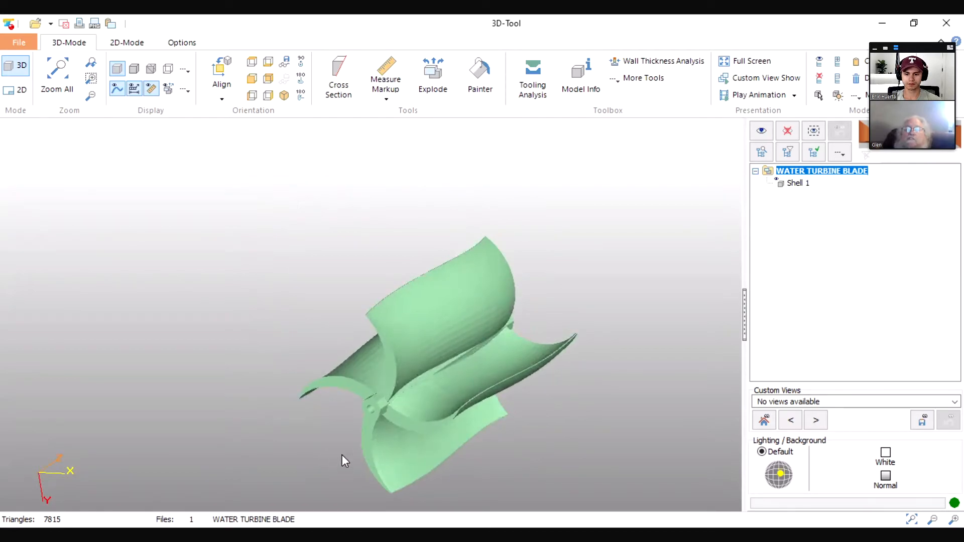
drag(344, 460, 476, 335)
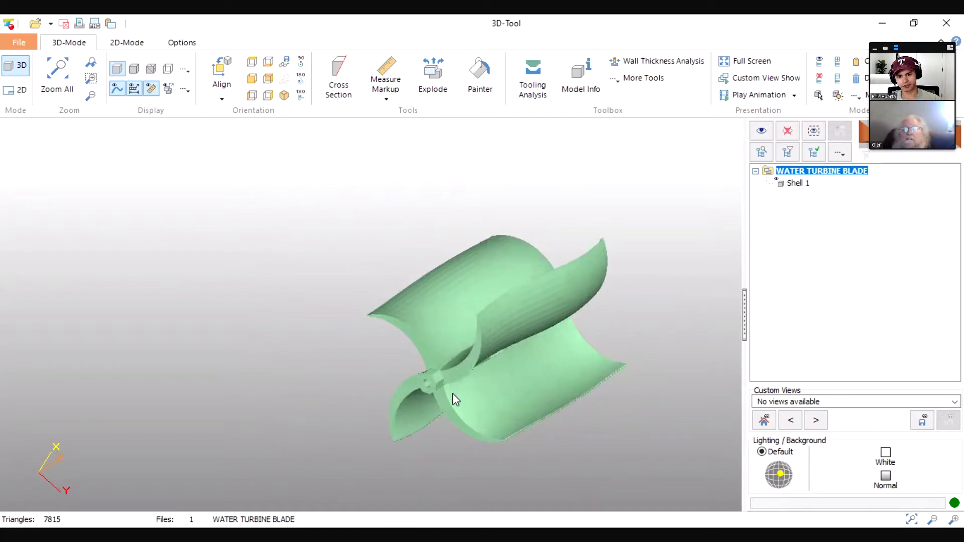
drag(454, 400, 483, 430)
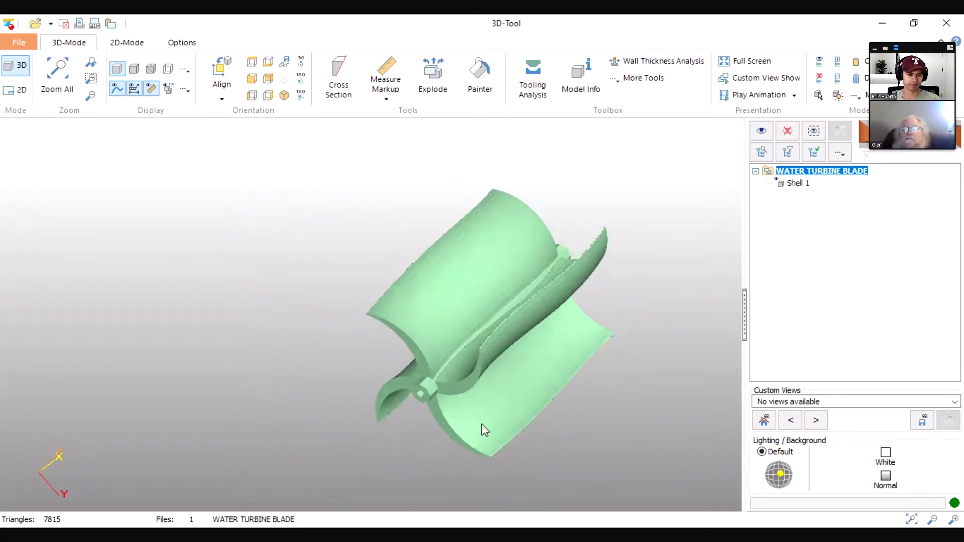
drag(486, 430, 475, 420)
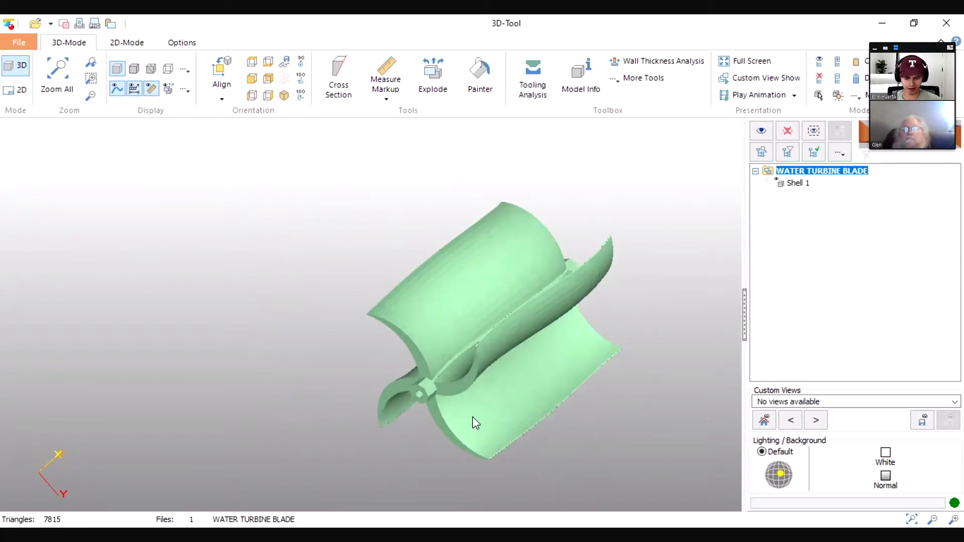
- Turn the turbine upright, toward the hub end and back to a side view of the blades
drag(476, 422, 514, 412)
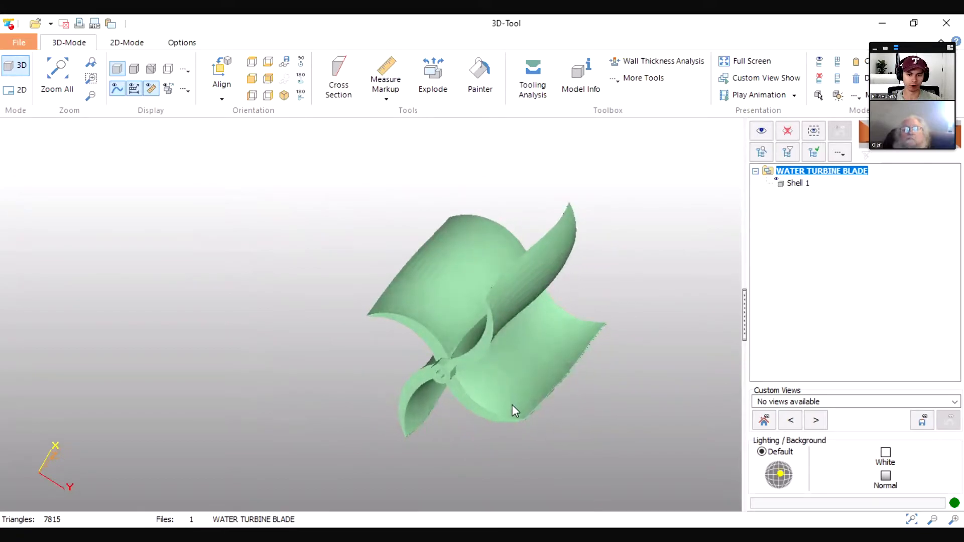
drag(513, 411, 457, 404)
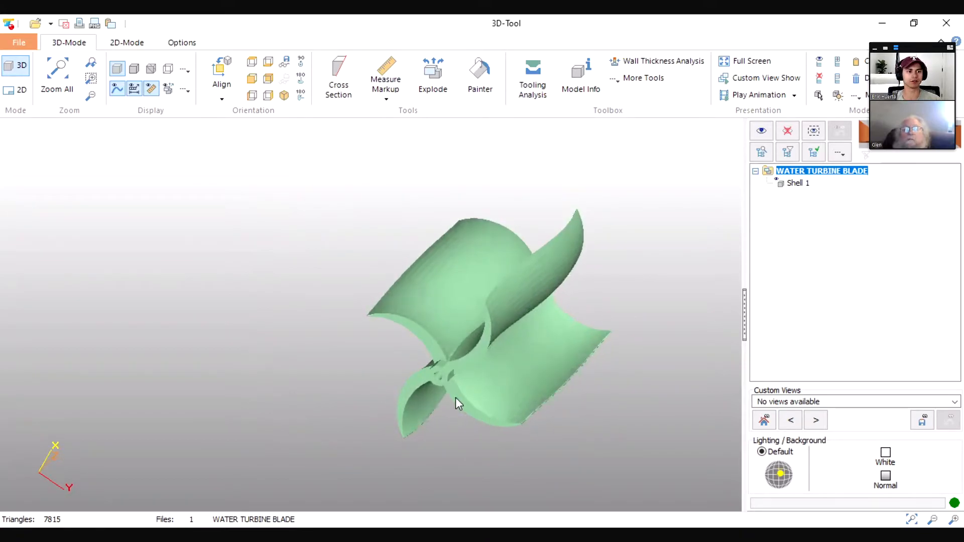
drag(457, 403, 434, 430)
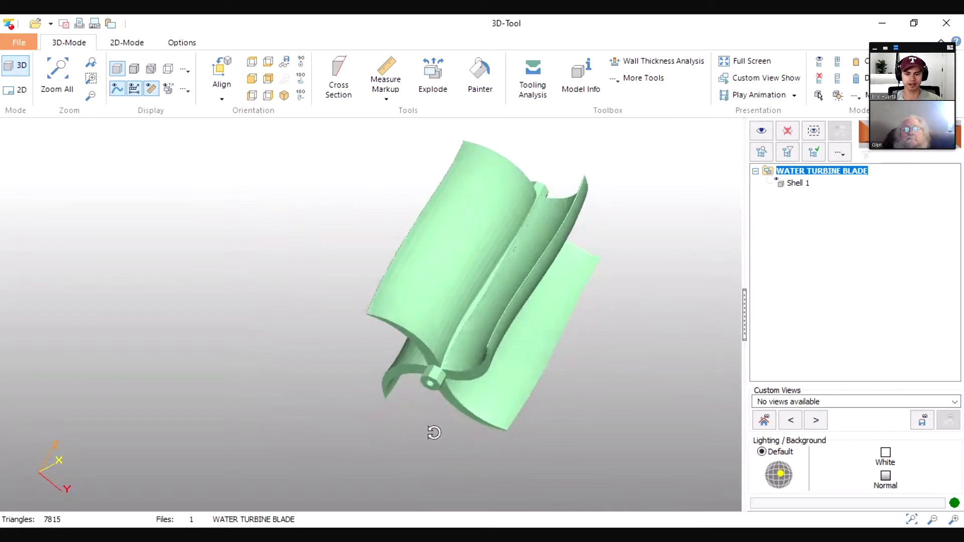
drag(434, 431, 432, 405)
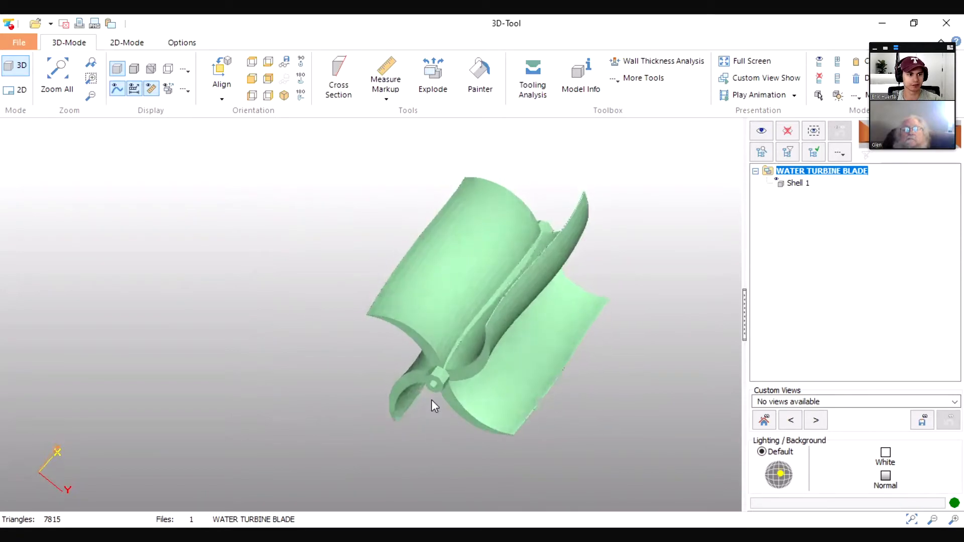
drag(430, 406, 362, 400)
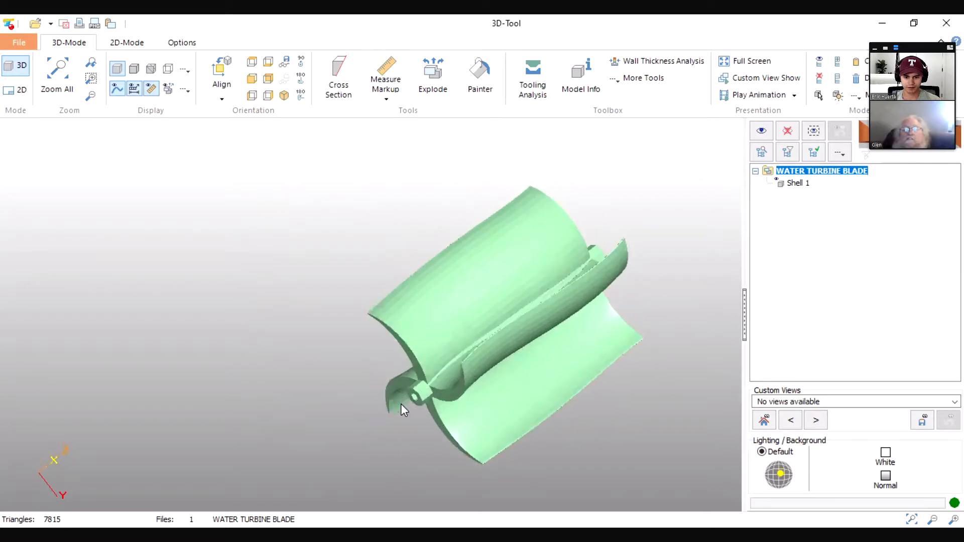
- Orbit to look straight down the turbine axis, then tip the end view to show blade depth
drag(400, 409, 415, 429)
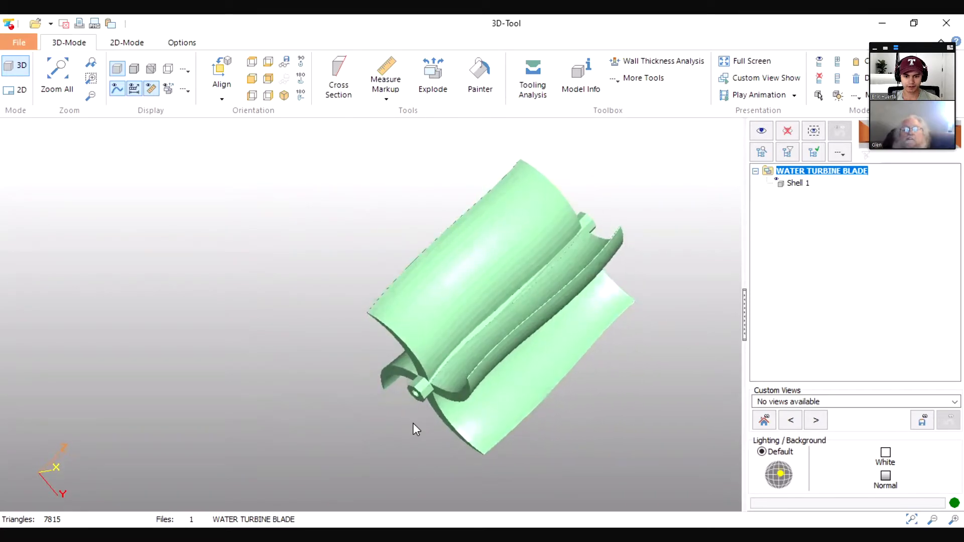
drag(415, 427, 411, 421)
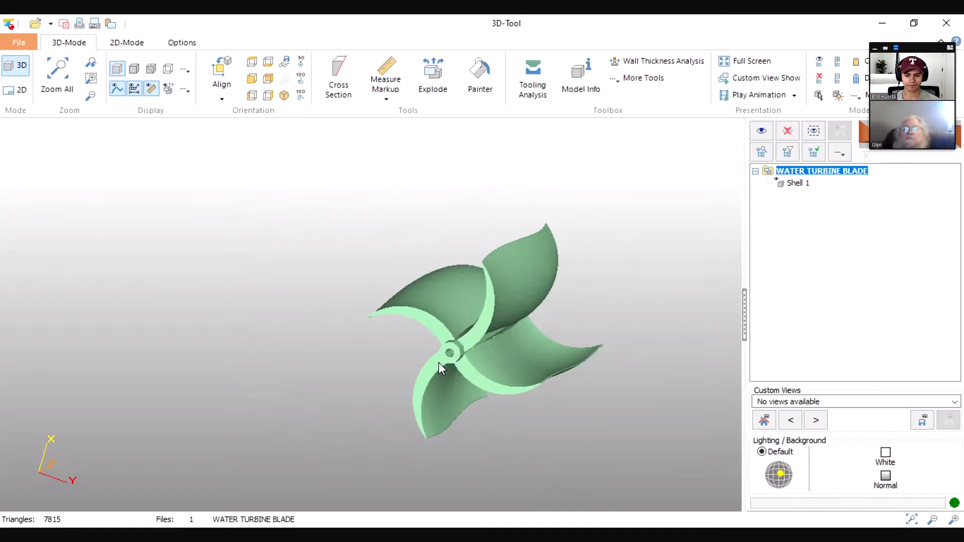
drag(440, 368, 443, 372)
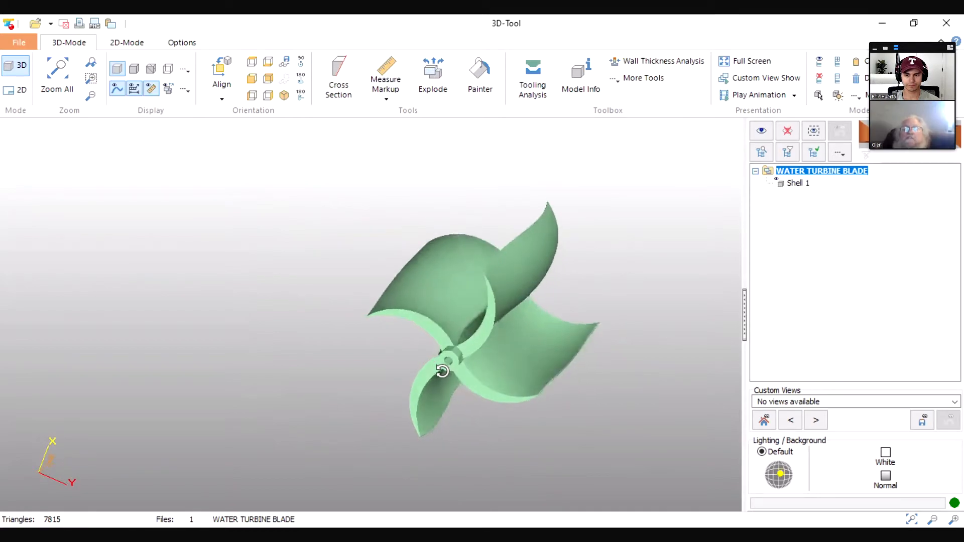
drag(443, 368, 458, 386)
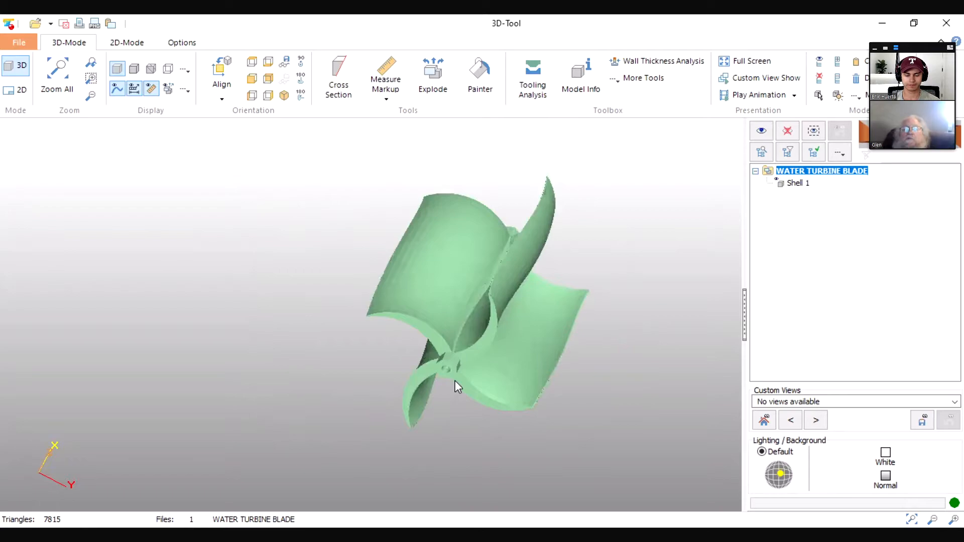
mouse_move(443, 344)
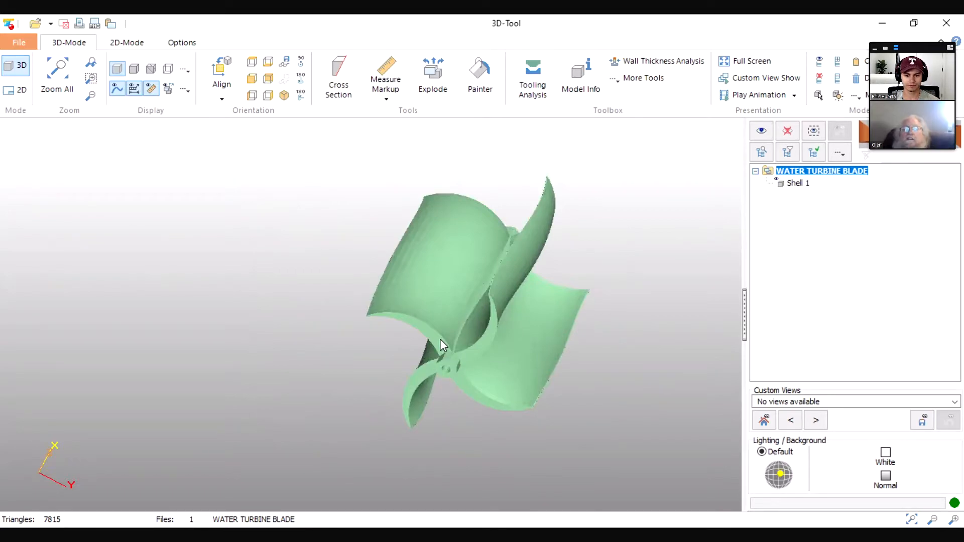
mouse_move(483, 275)
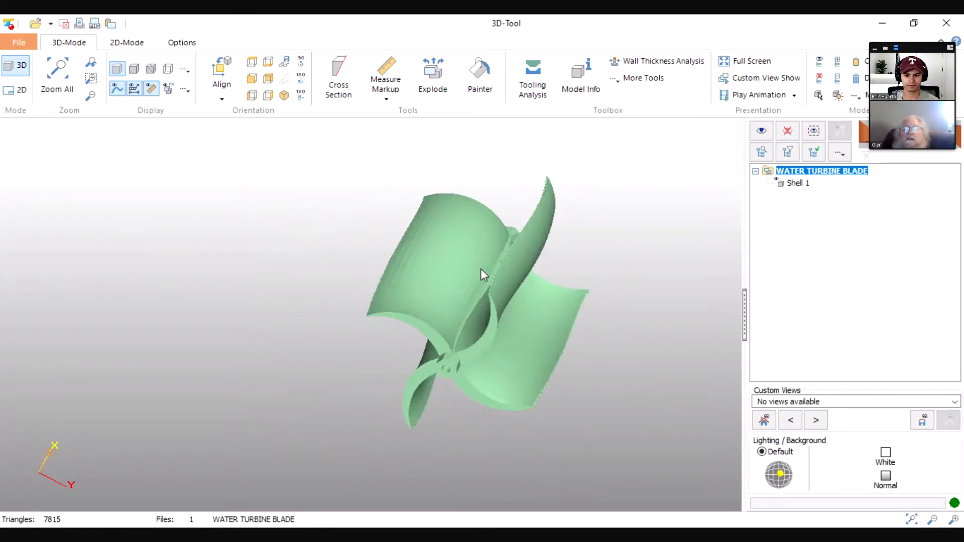
mouse_move(448, 285)
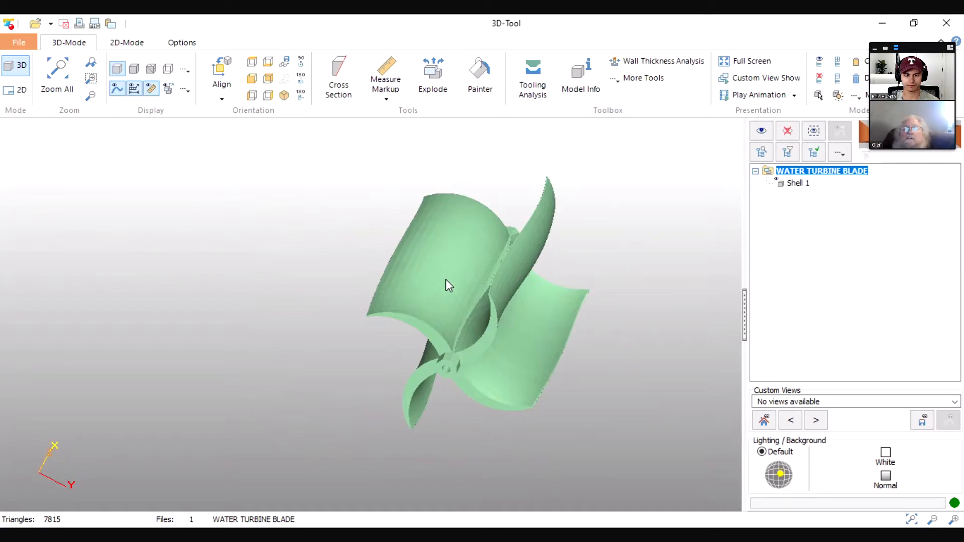
mouse_move(426, 220)
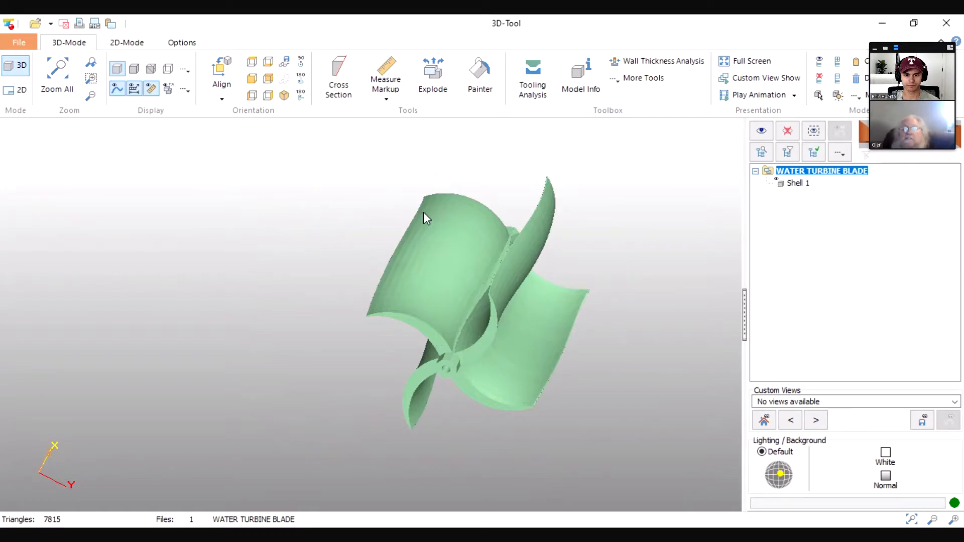
- Swing the turbine to a flat lengthwise side view, then to an oblique view of the hub
drag(427, 218, 652, 301)
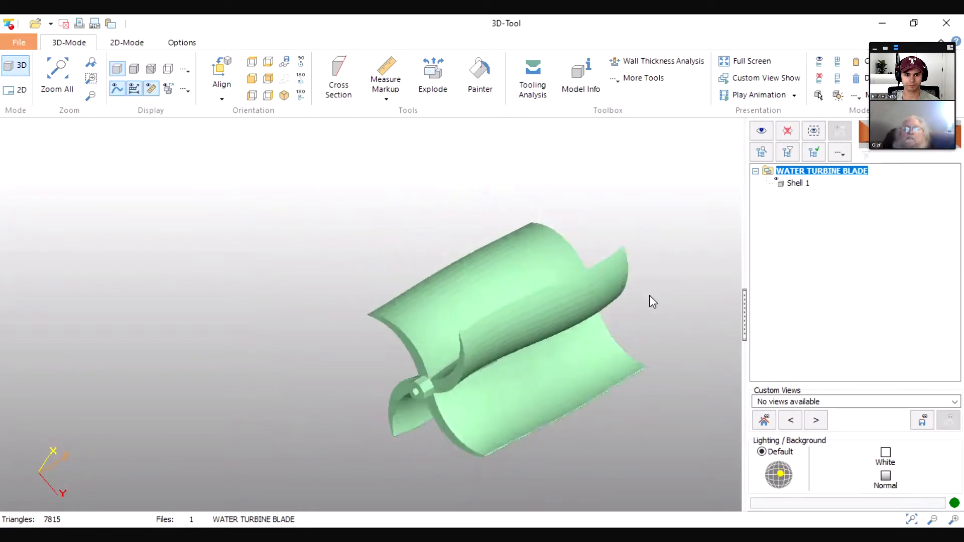
drag(651, 301, 599, 357)
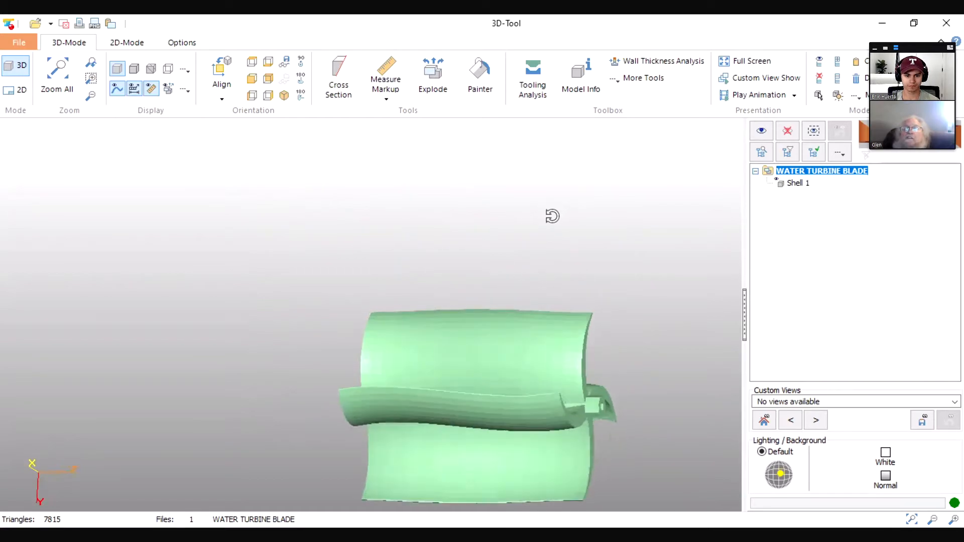
drag(552, 217, 562, 237)
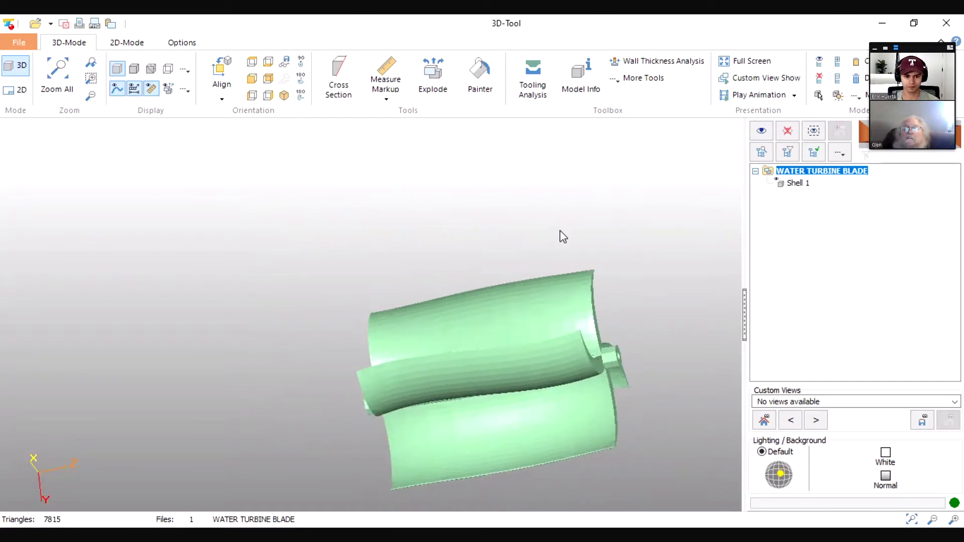
drag(563, 237, 514, 385)
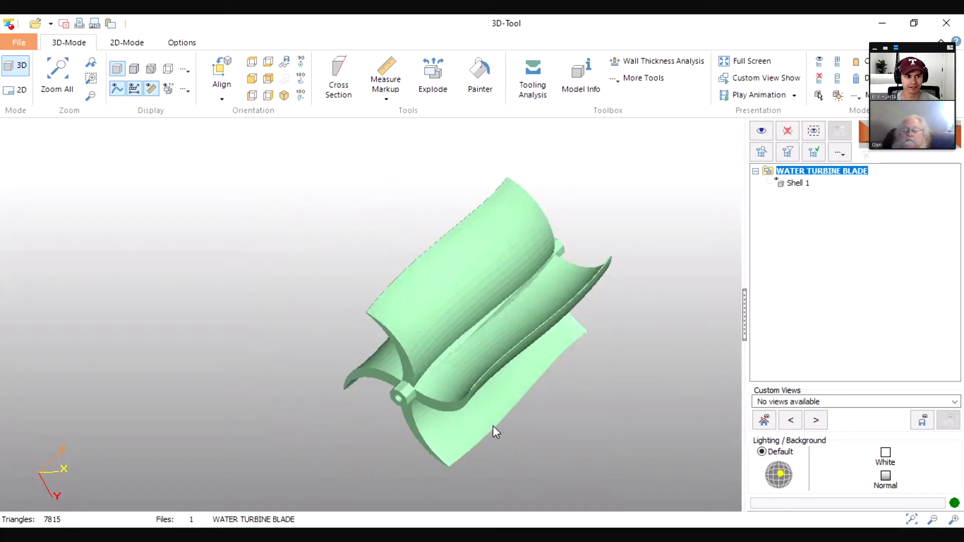
- Show the hub collar, stand the turbine upright and look into the hub end
drag(497, 431, 489, 416)
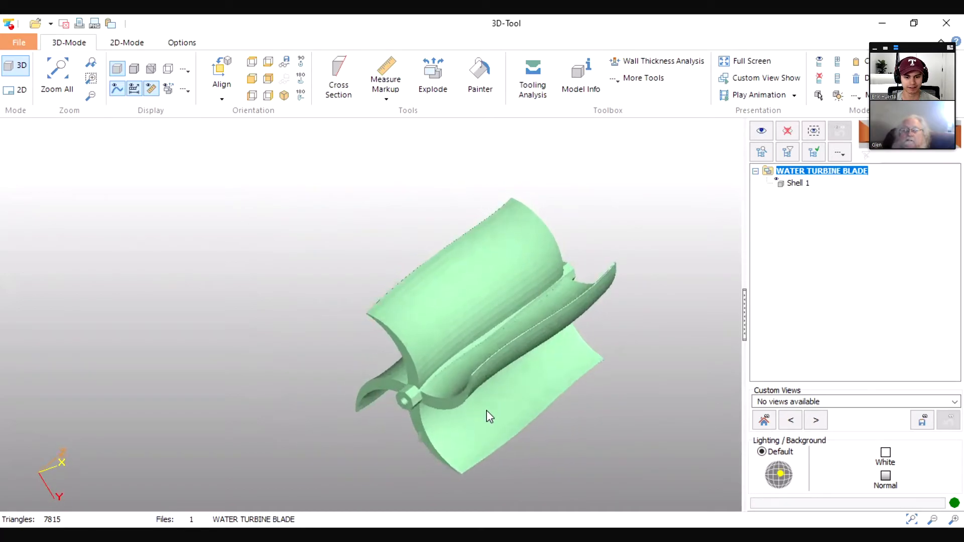
drag(488, 415, 535, 380)
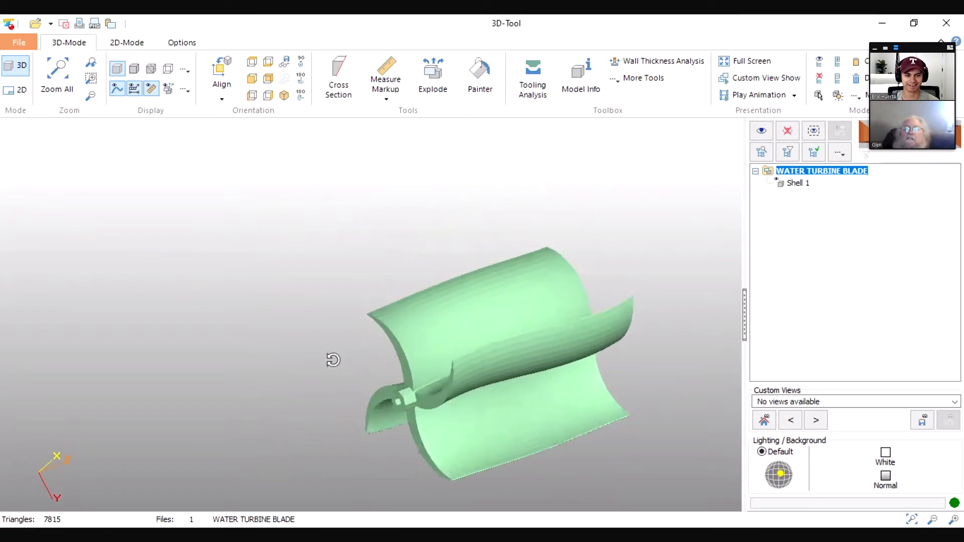
drag(332, 359, 379, 400)
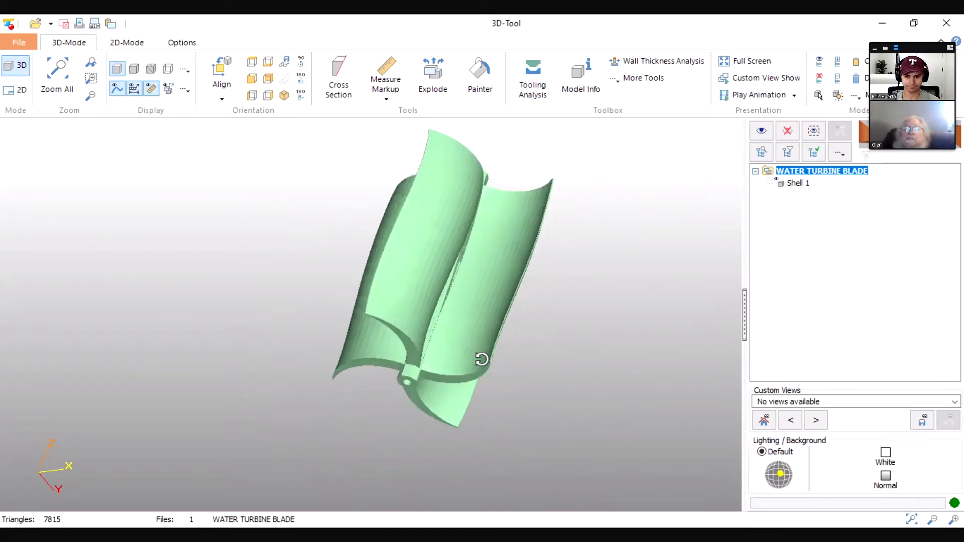
drag(482, 359, 316, 431)
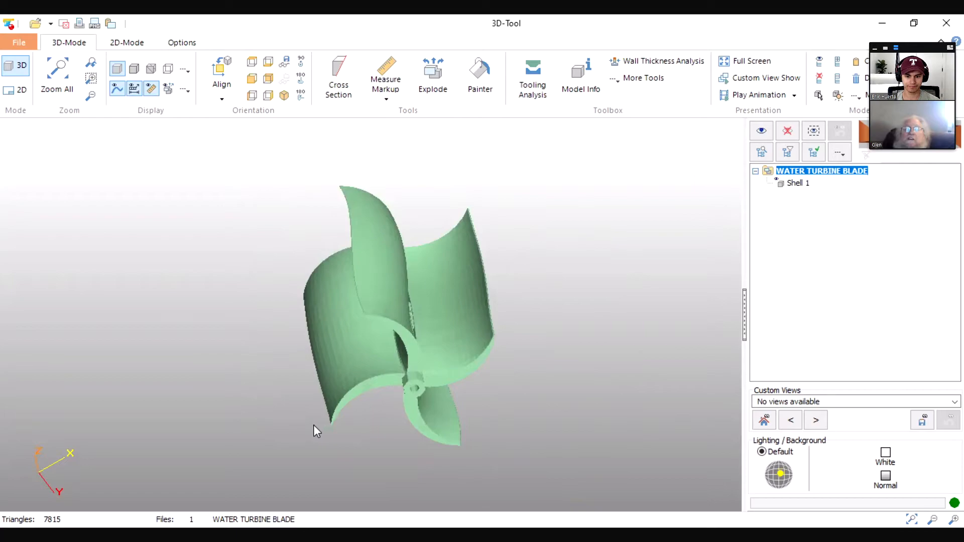
mouse_move(335, 415)
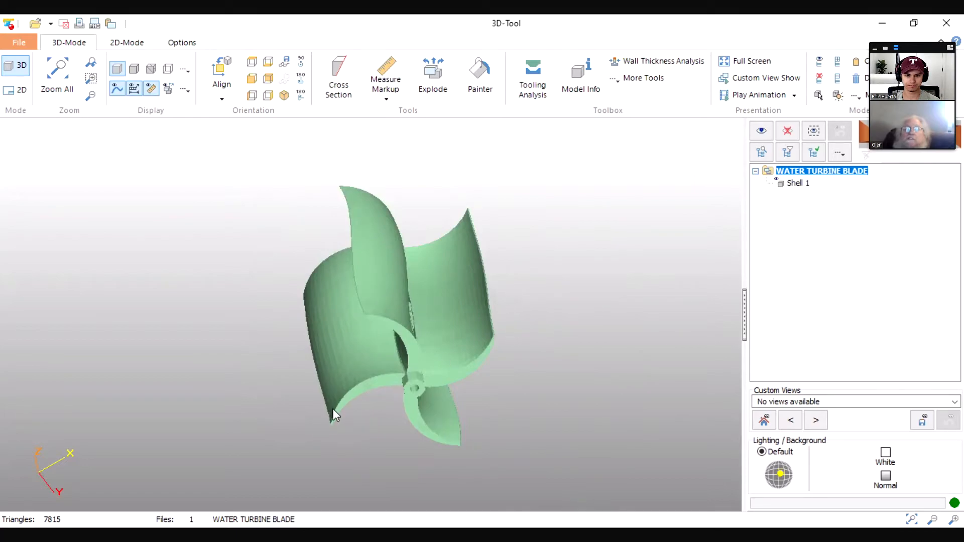
mouse_move(488, 406)
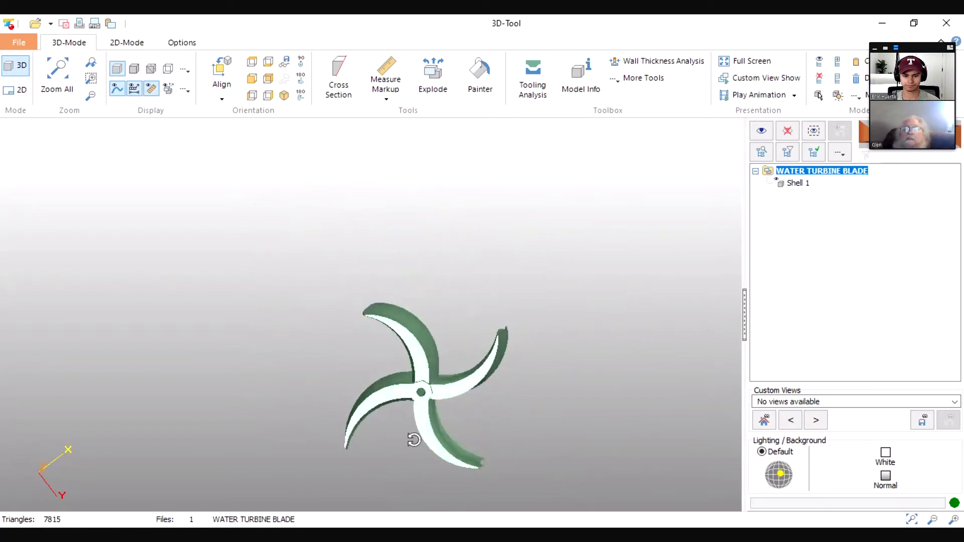
- Turn the end-on four-blade star view slightly to show blade thickness
drag(414, 439, 487, 445)
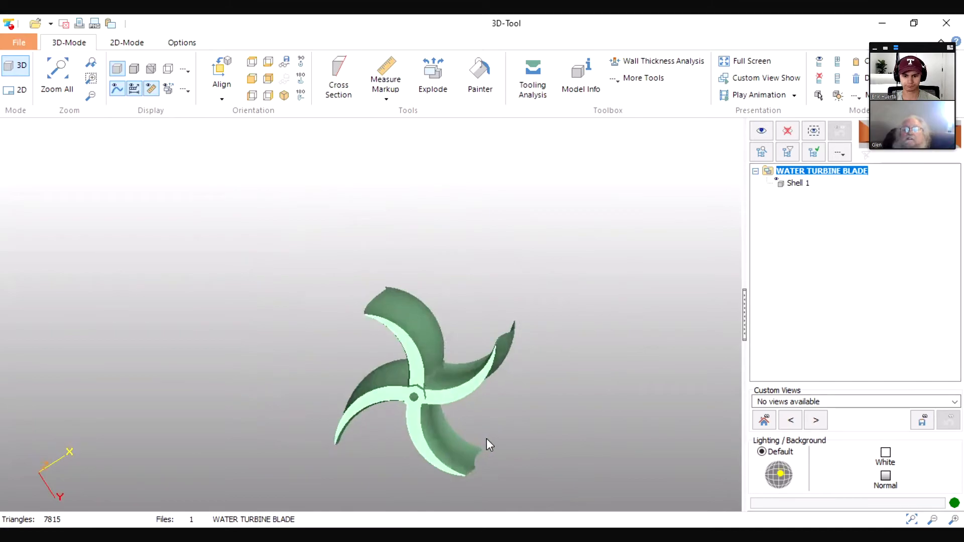
mouse_move(154, 498)
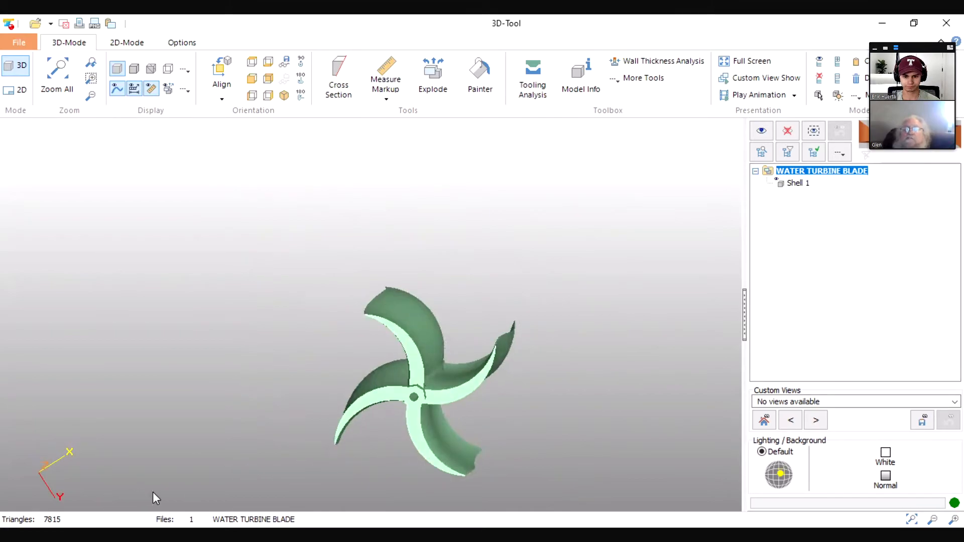
mouse_move(436, 455)
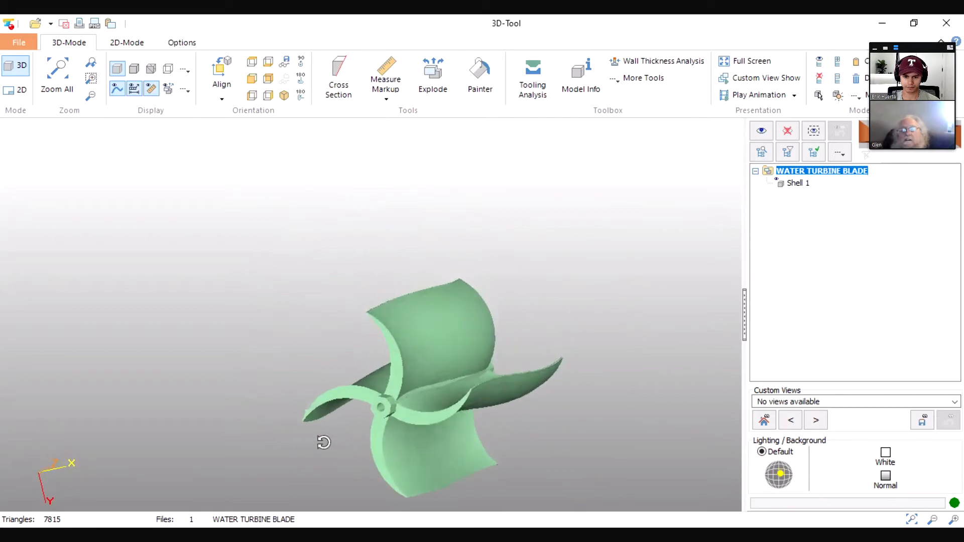
- Orbit the turbine to a lengthwise view of the blades, tilted toward the hub end
drag(325, 441, 408, 456)
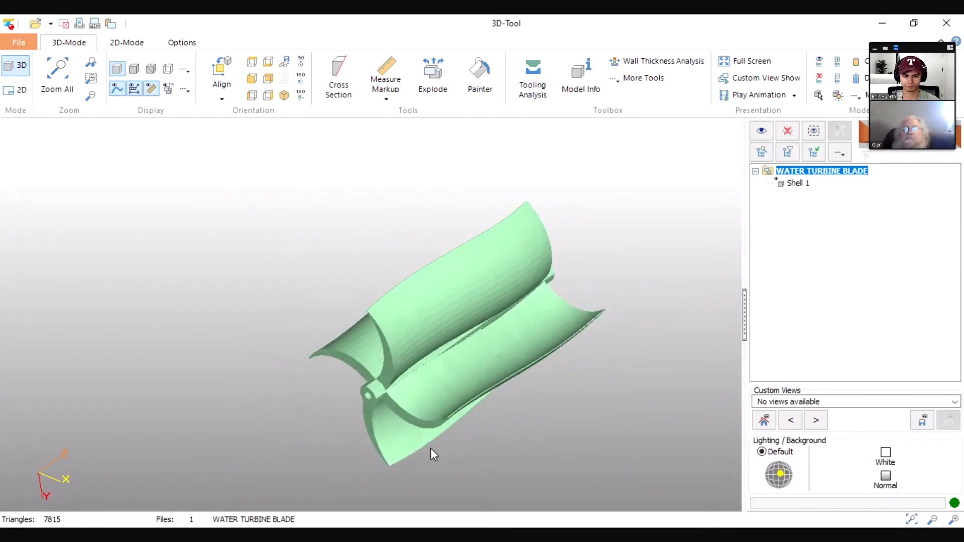
mouse_move(683, 363)
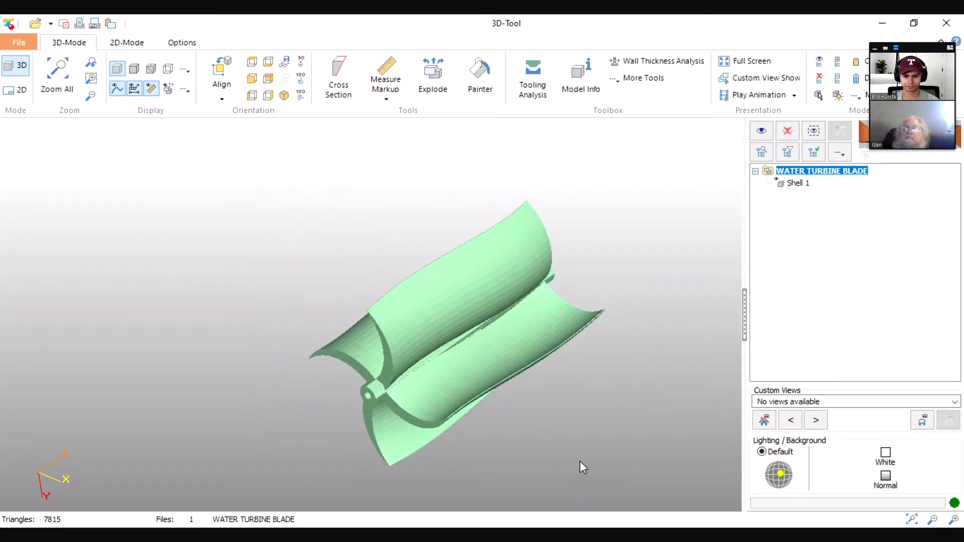
mouse_move(512, 418)
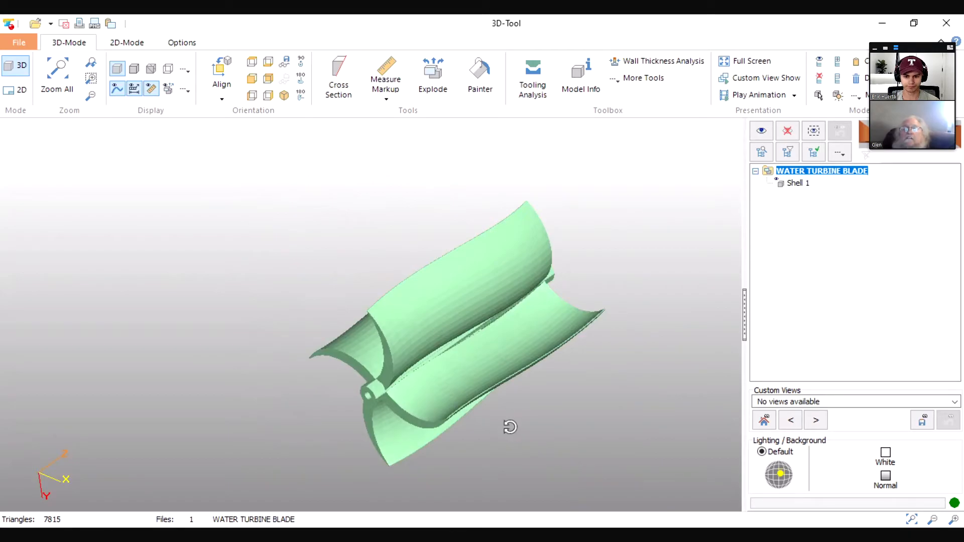
drag(509, 428, 538, 434)
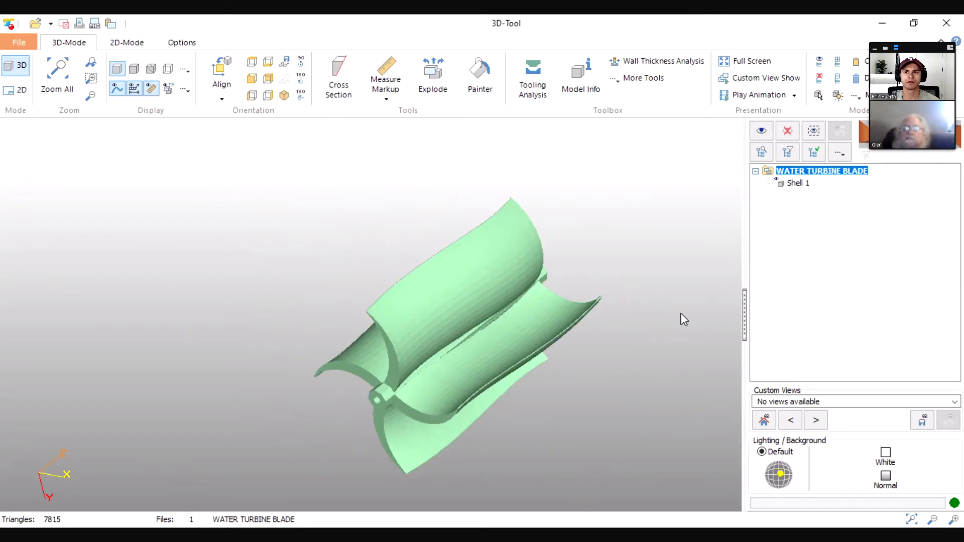
mouse_move(634, 380)
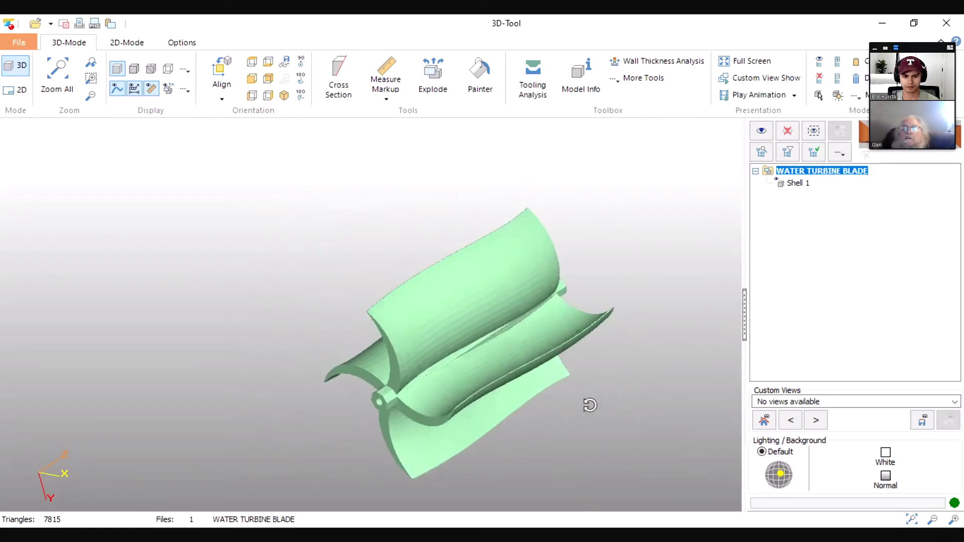
drag(590, 405, 564, 445)
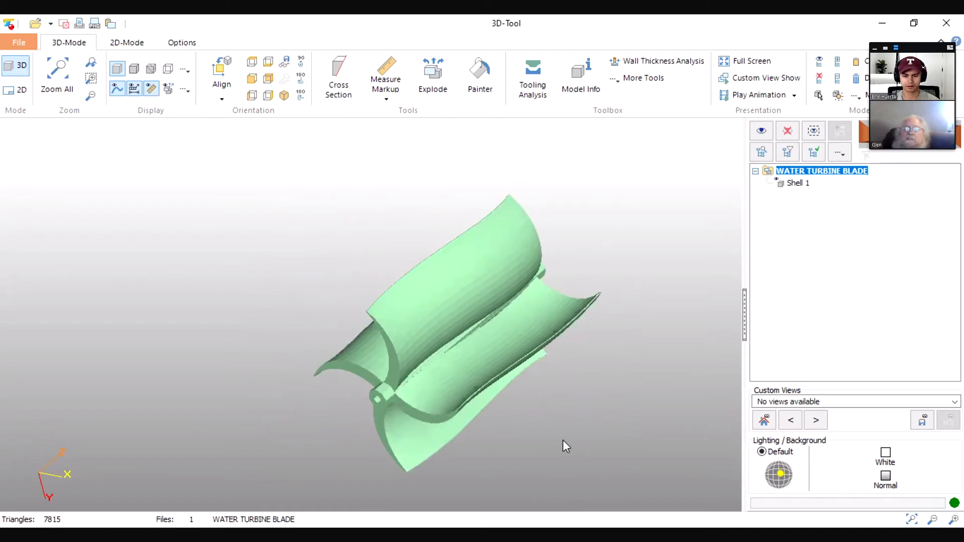
drag(565, 446, 497, 402)
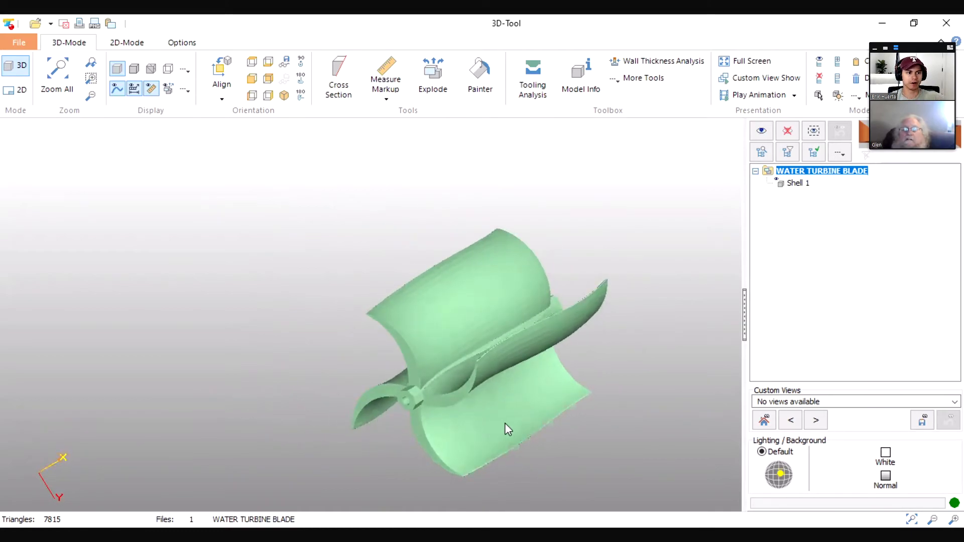
- Rotate to show the blade ends around the hub, then an oblique lengthwise view
drag(507, 429, 414, 461)
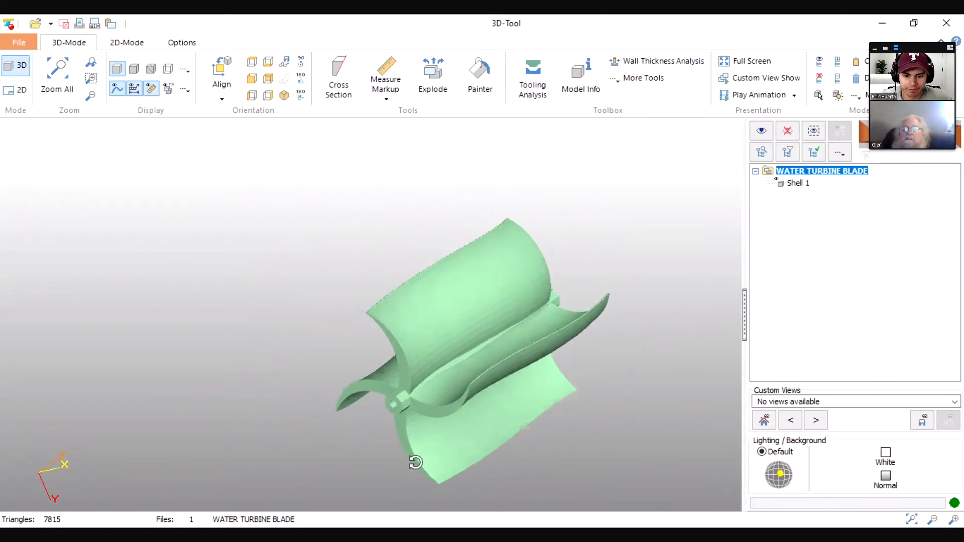
drag(415, 461, 499, 472)
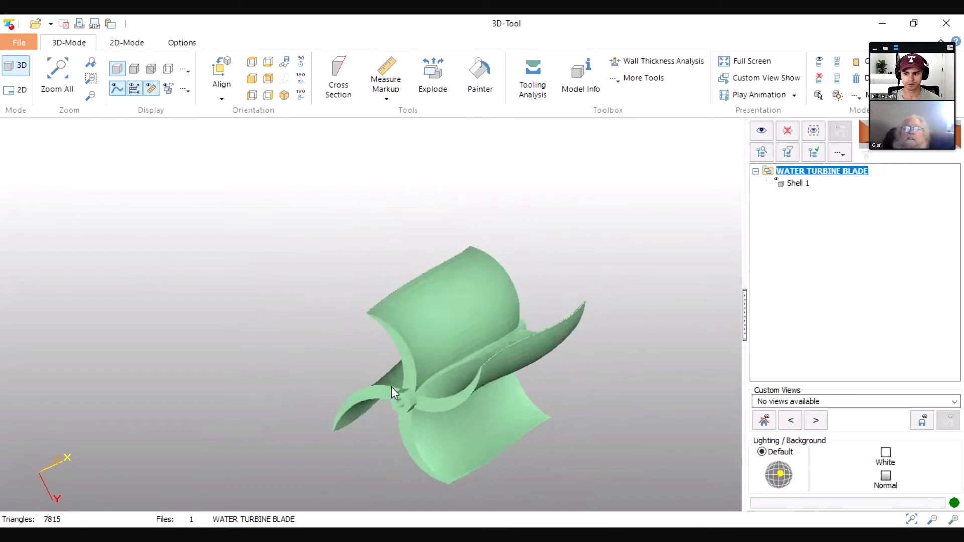
drag(393, 394, 368, 459)
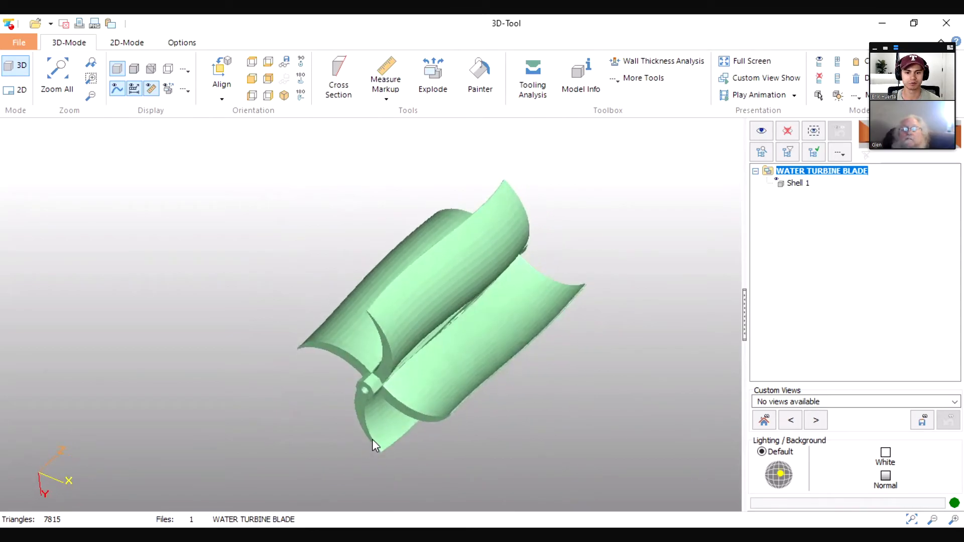
- Orbit the turbine between diagonal side views and its end profile to show the blades' curved surfaces
drag(374, 446, 434, 396)
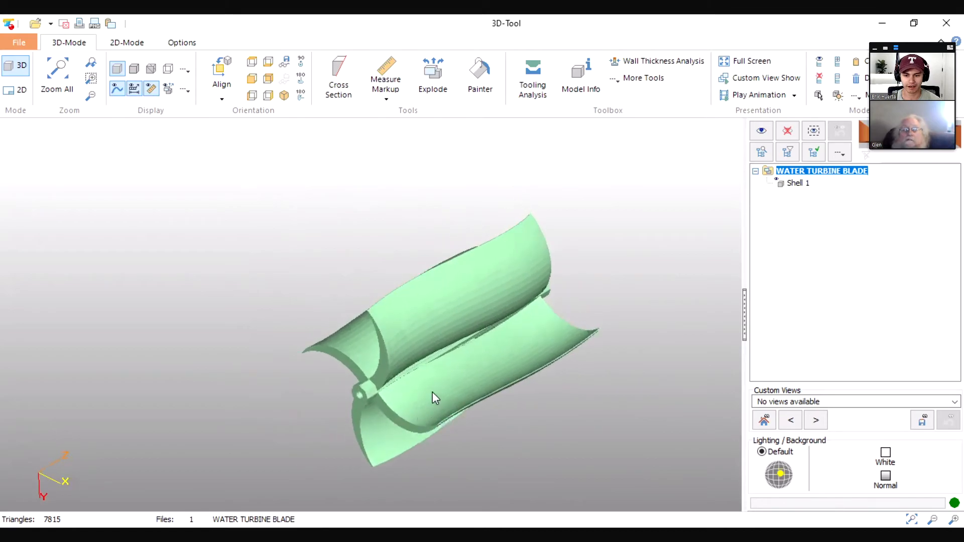
drag(430, 397, 547, 365)
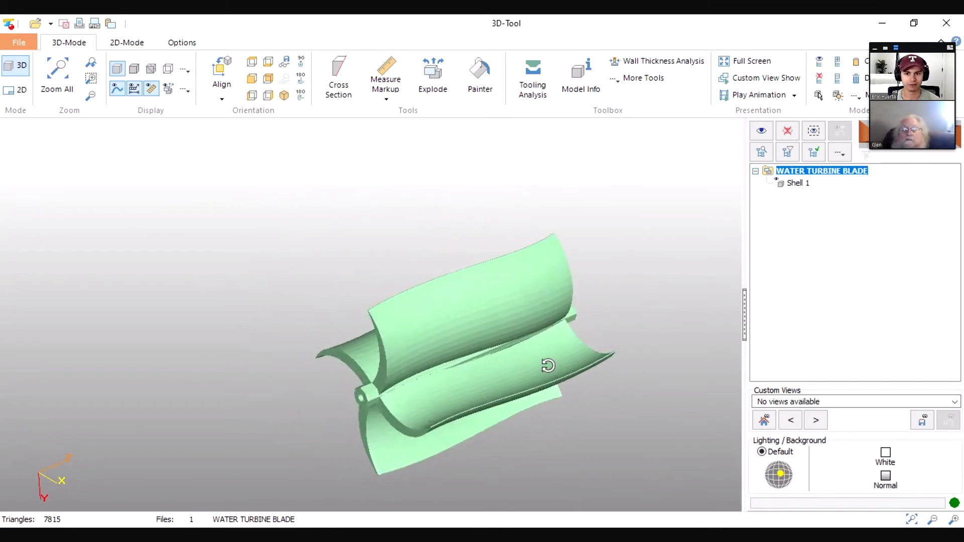
drag(548, 365, 448, 392)
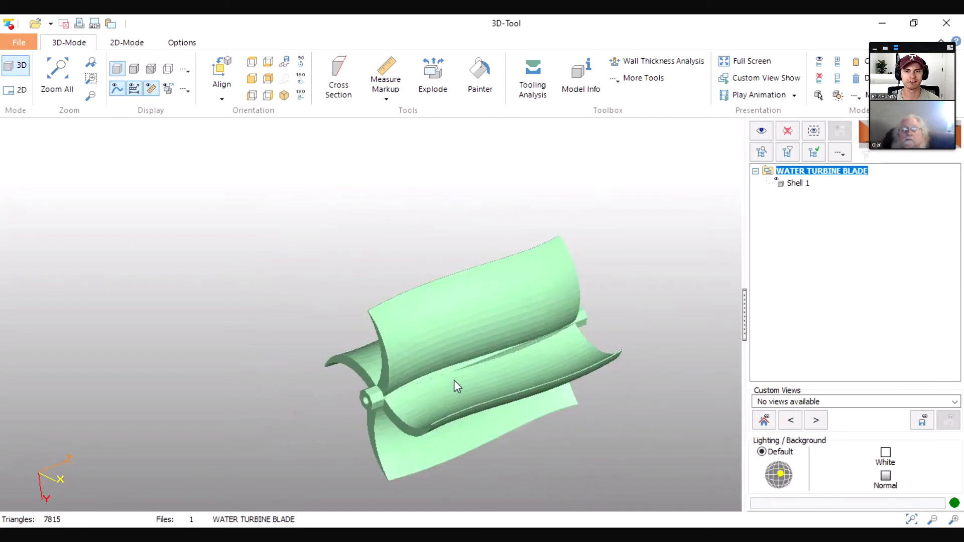
drag(457, 385, 457, 379)
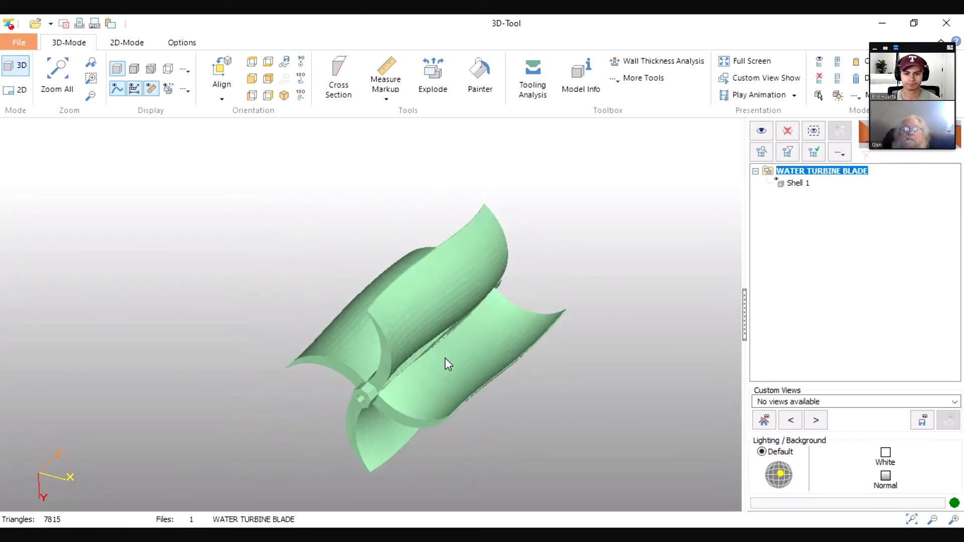
drag(447, 363, 530, 405)
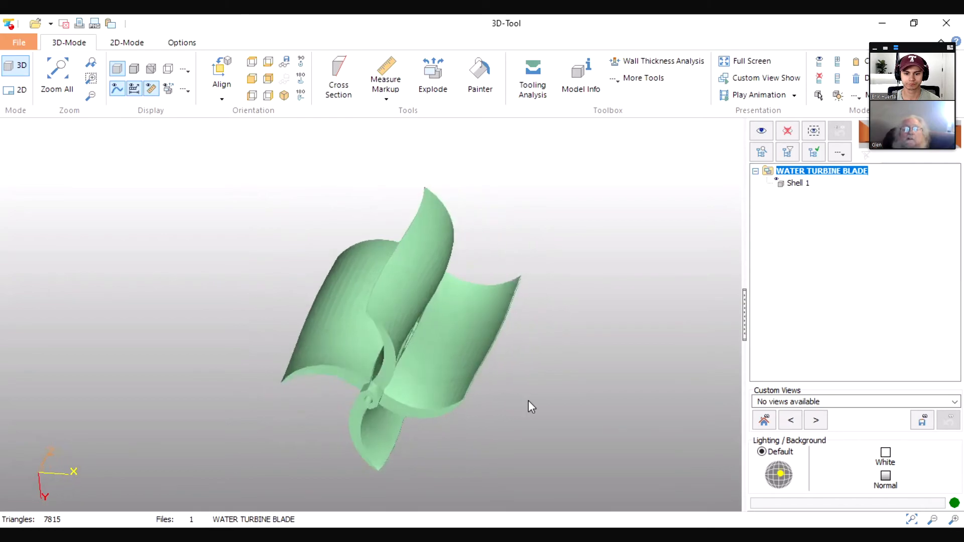
drag(532, 406, 442, 411)
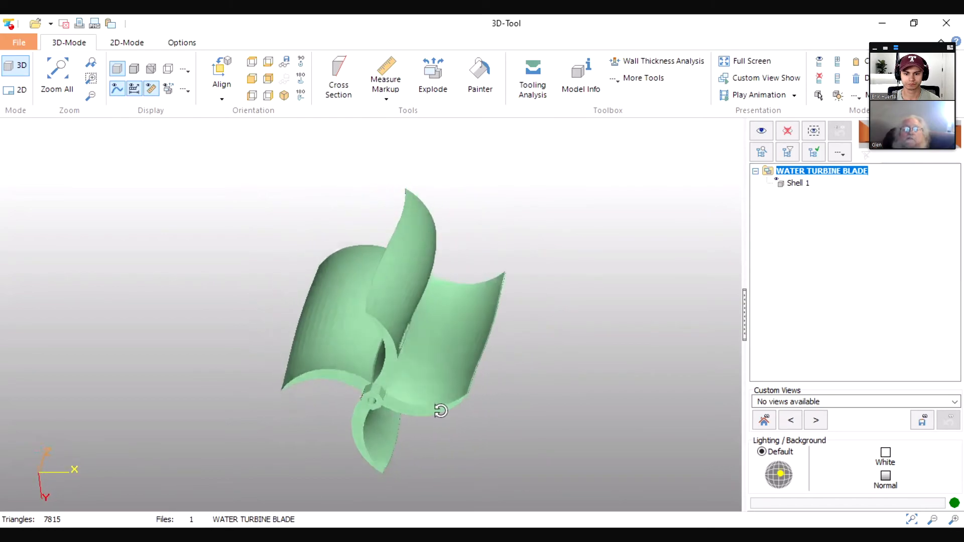
drag(442, 411, 440, 404)
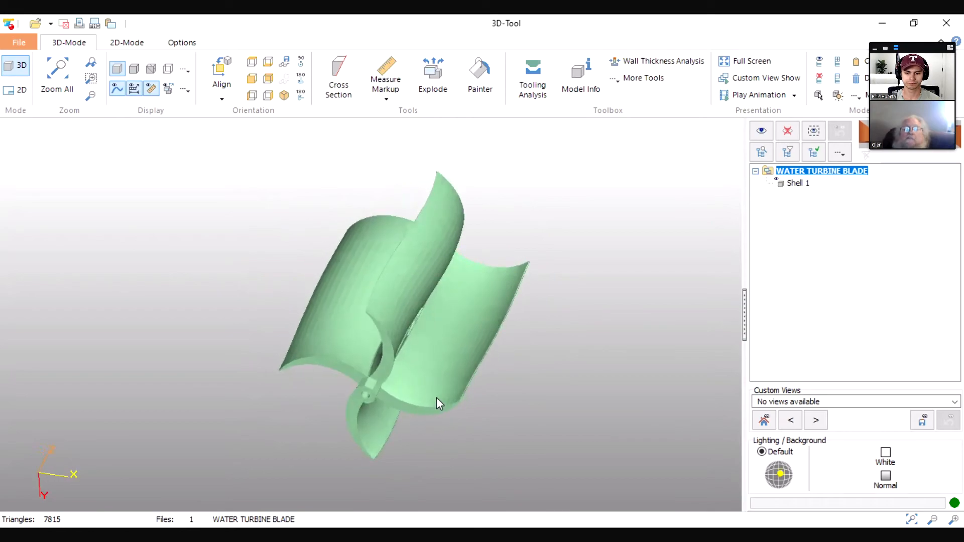
drag(439, 403, 548, 358)
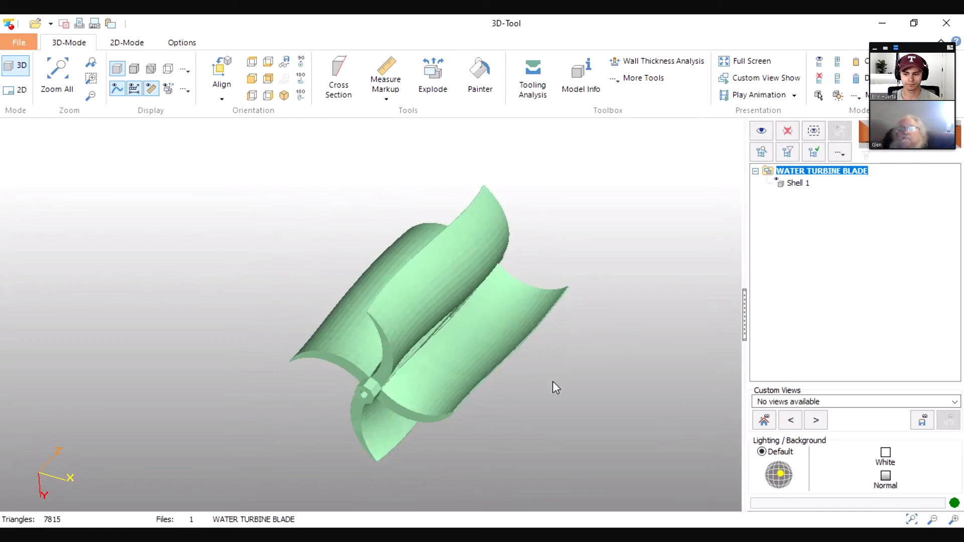
- Turn the turbine upright to show the four blades around the hub, then back to a lengthwise view
drag(553, 387, 532, 341)
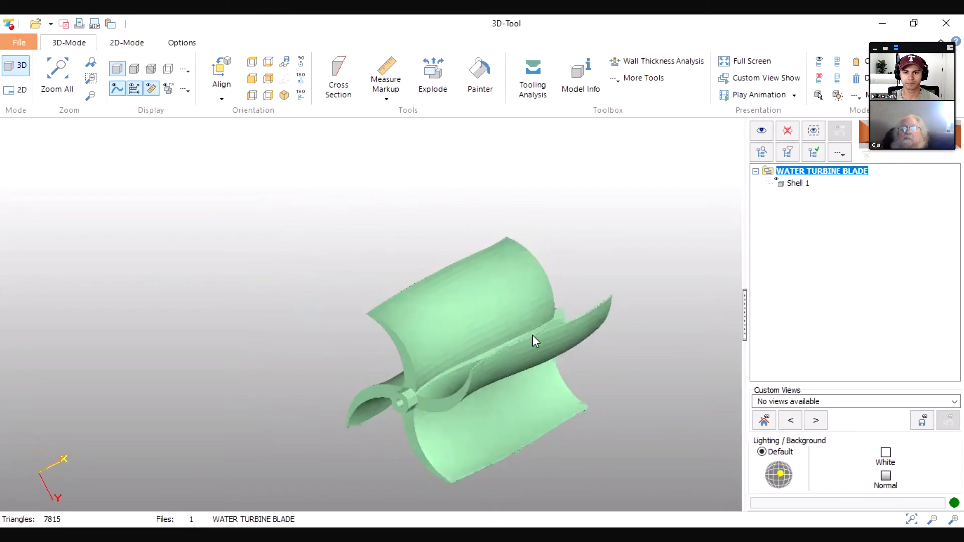
drag(532, 341, 547, 332)
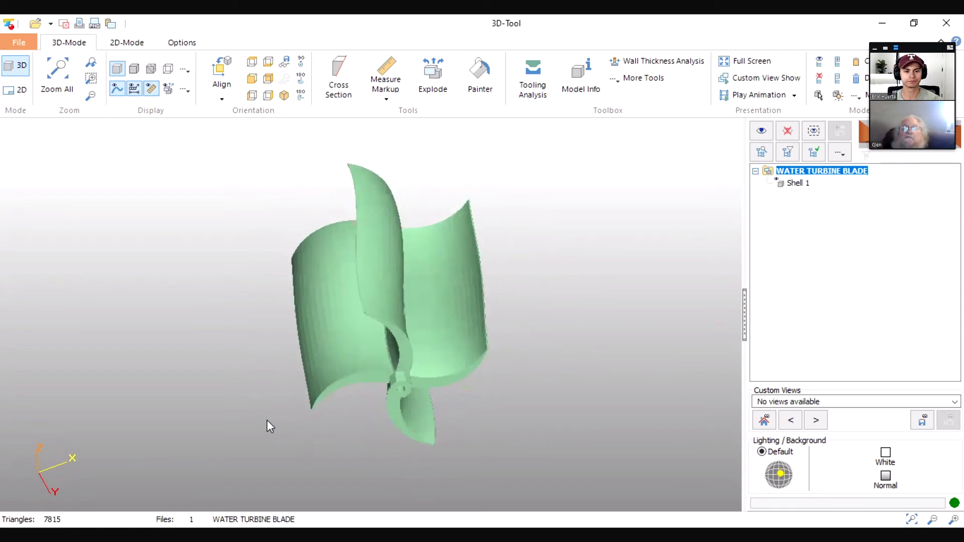
drag(271, 426, 202, 360)
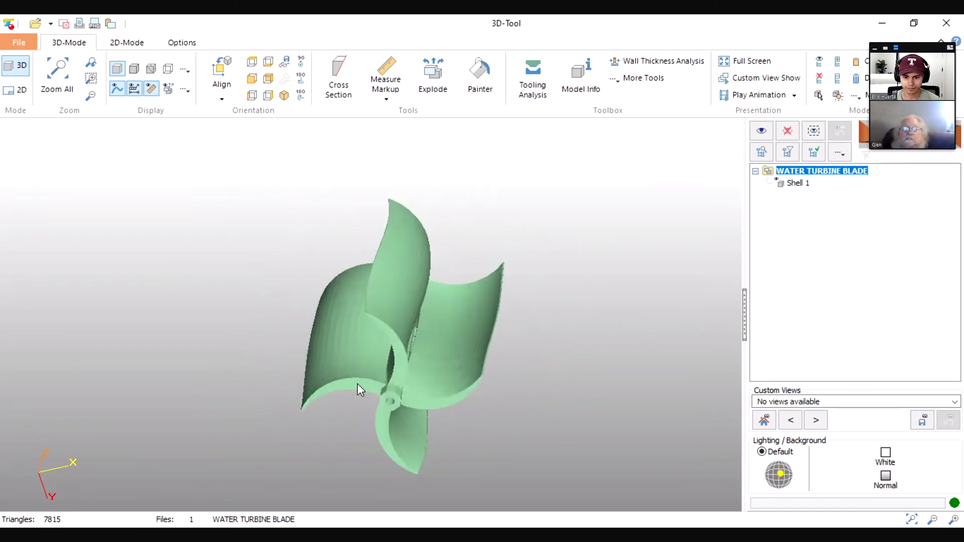
drag(360, 390, 273, 381)
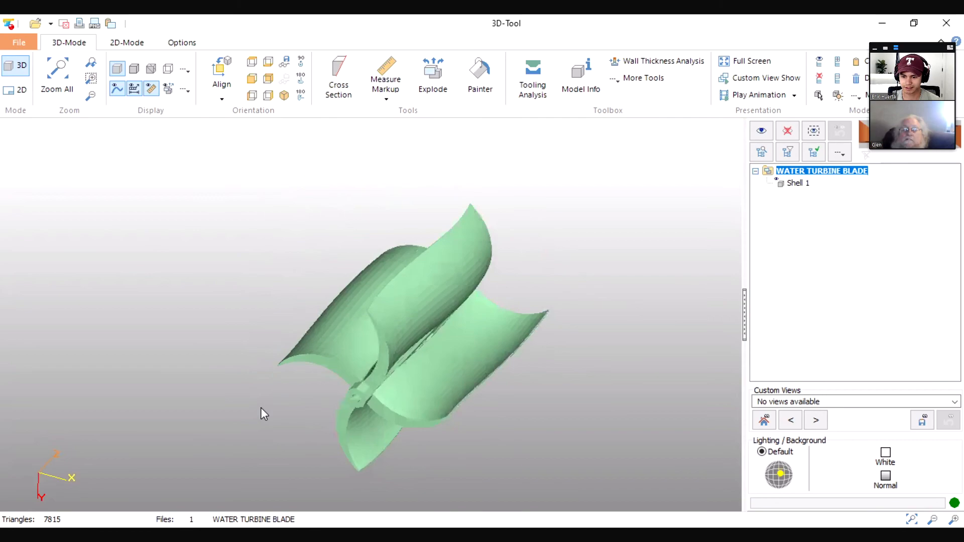
drag(264, 411, 507, 382)
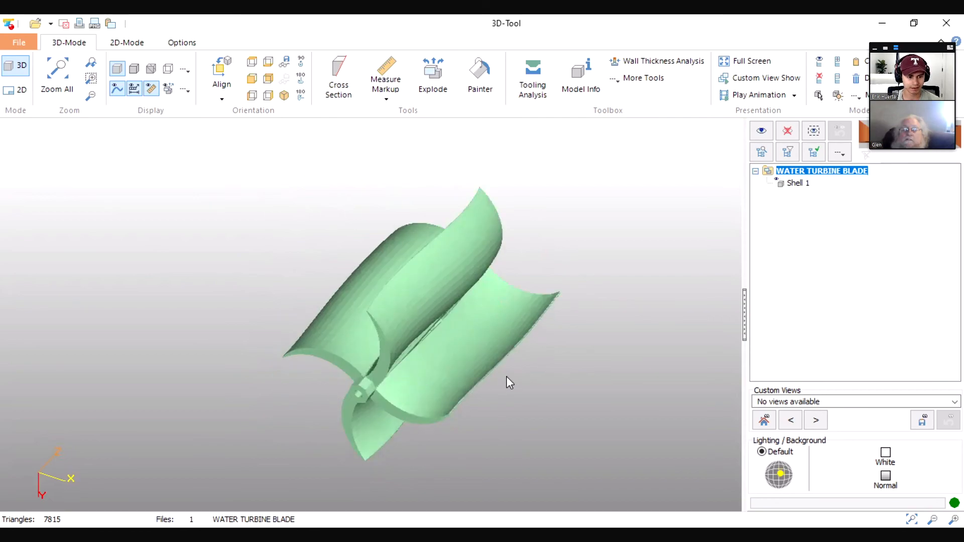